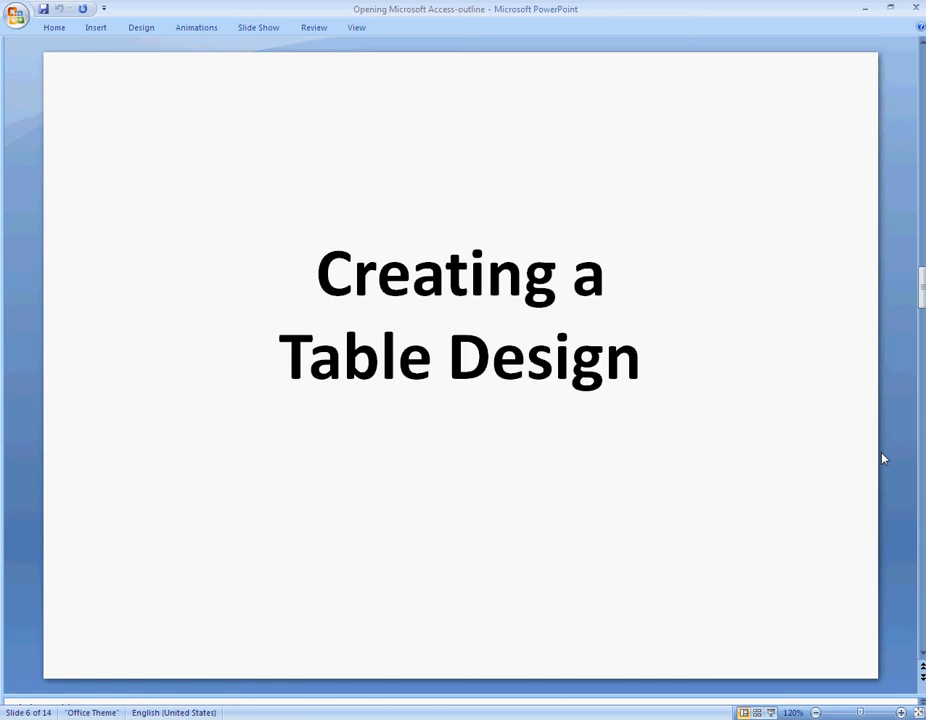
{"action": "mouse_move", "coordinate": [604, 658]}
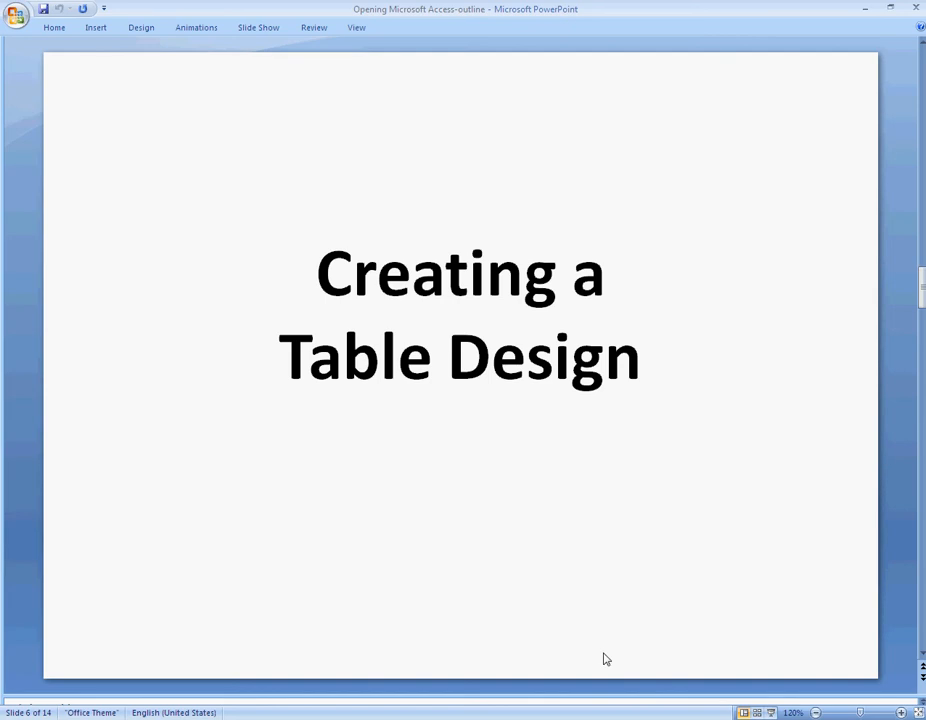
{"action": "mouse_move", "coordinate": [684, 590]}
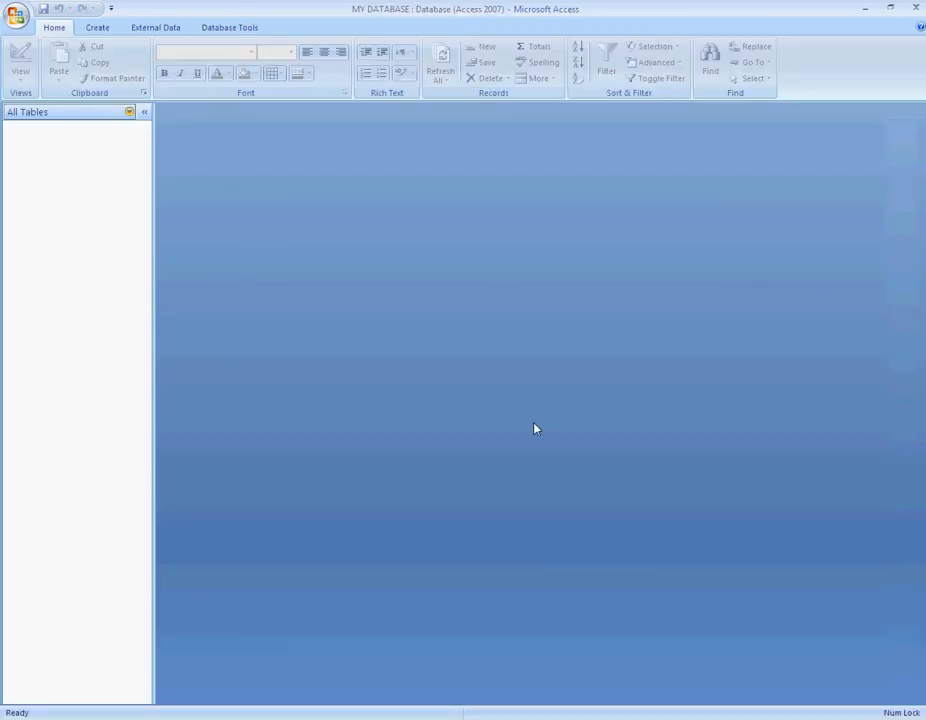
{"action": "mouse_move", "coordinate": [304, 282]}
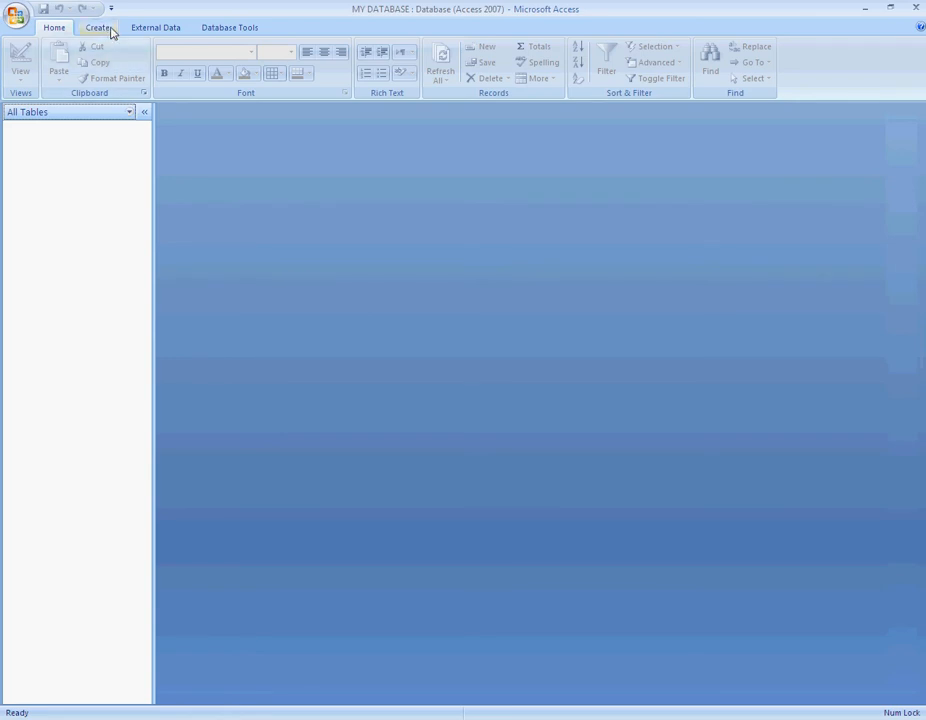
Step: Start a new blank table in Design view from the Create ribbon
{"action": "left_click", "coordinate": [96, 28]}
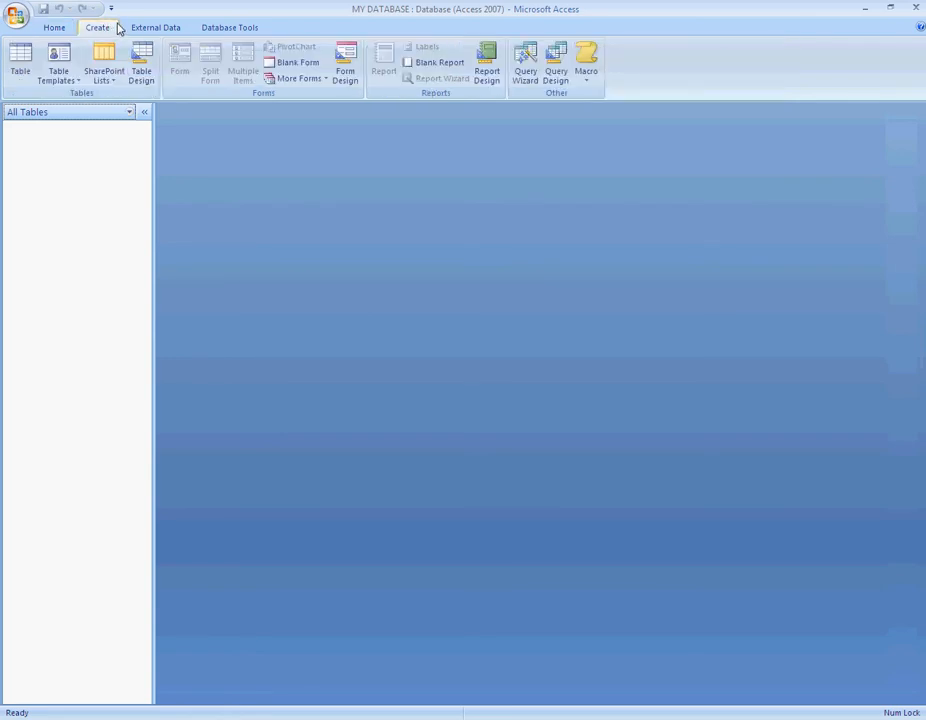
{"action": "mouse_move", "coordinate": [20, 64]}
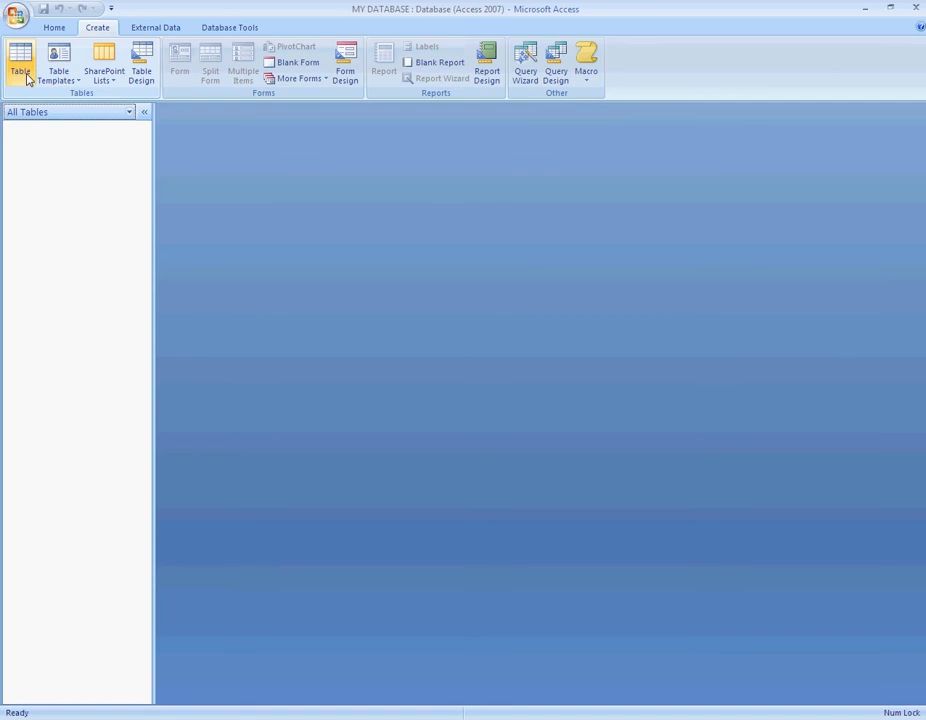
{"action": "mouse_move", "coordinate": [140, 74]}
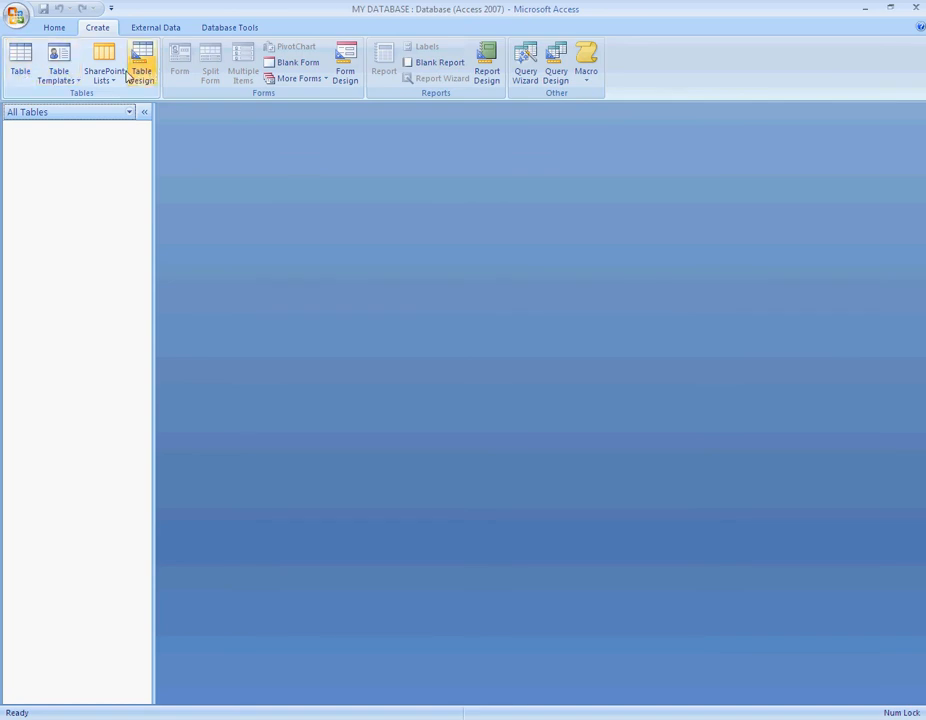
{"action": "mouse_move", "coordinate": [140, 62]}
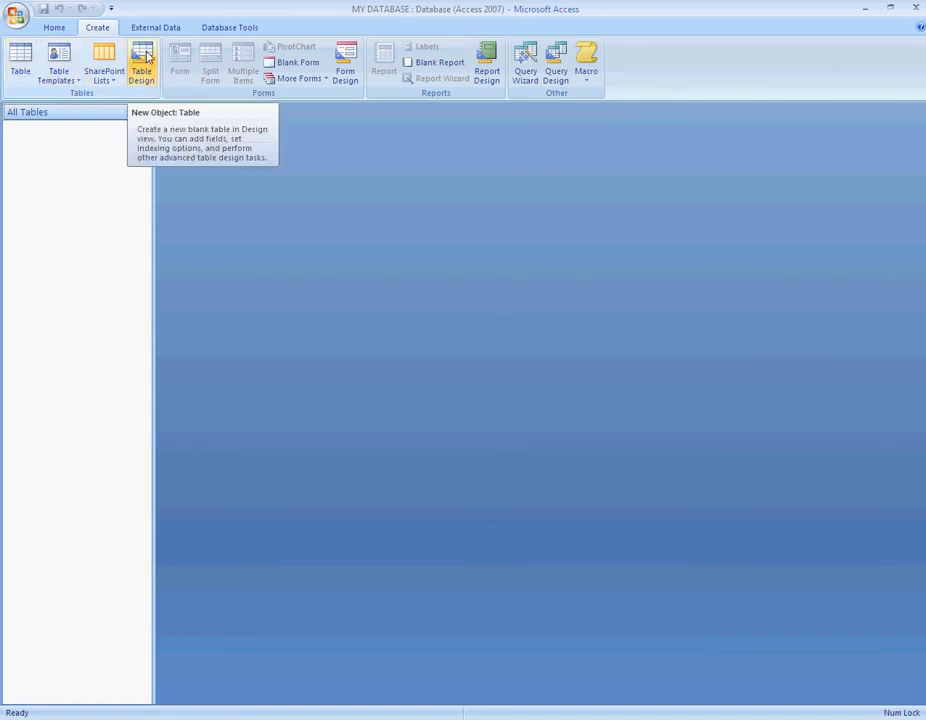
{"action": "left_click", "coordinate": [140, 62]}
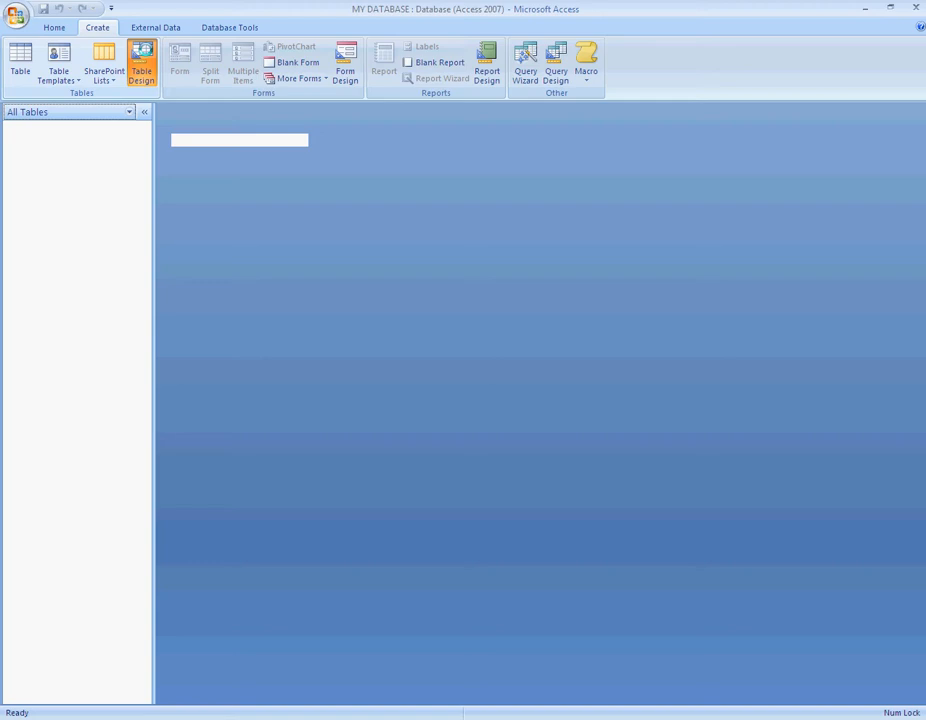
Step: Look over the empty Field Name, Data Type and Description columns, then advance the slideshow
{"action": "left_click", "coordinate": [140, 64]}
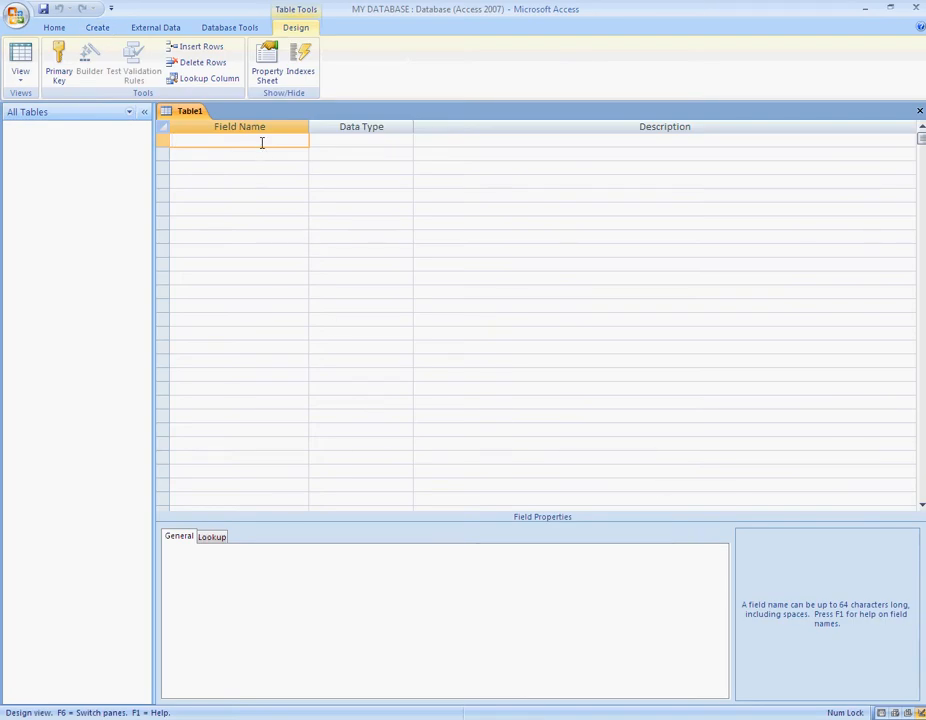
{"action": "mouse_move", "coordinate": [360, 138]}
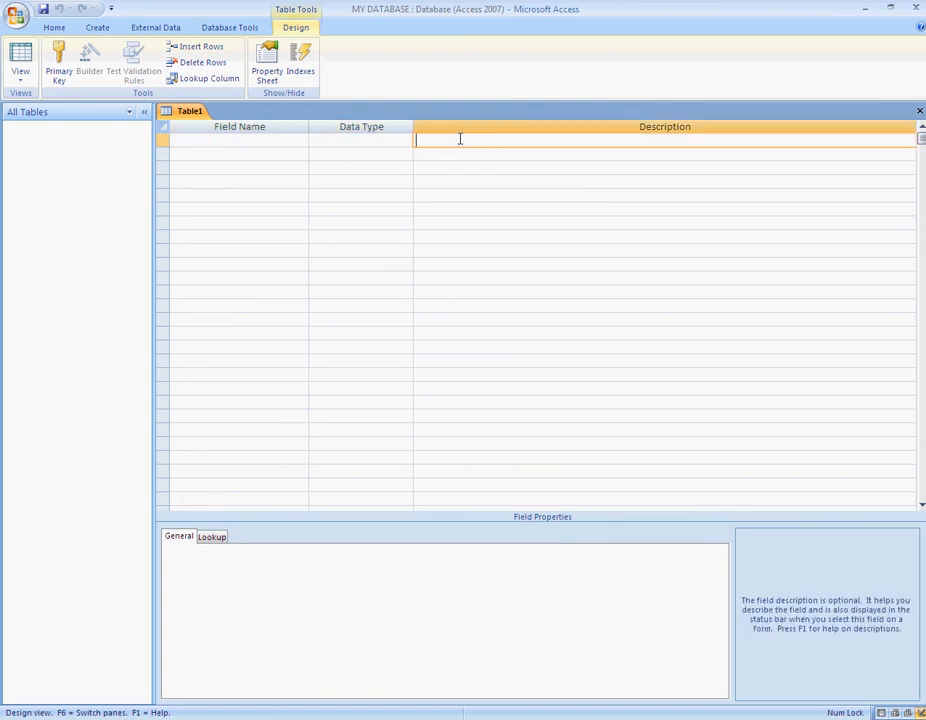
{"action": "left_click", "coordinate": [238, 138]}
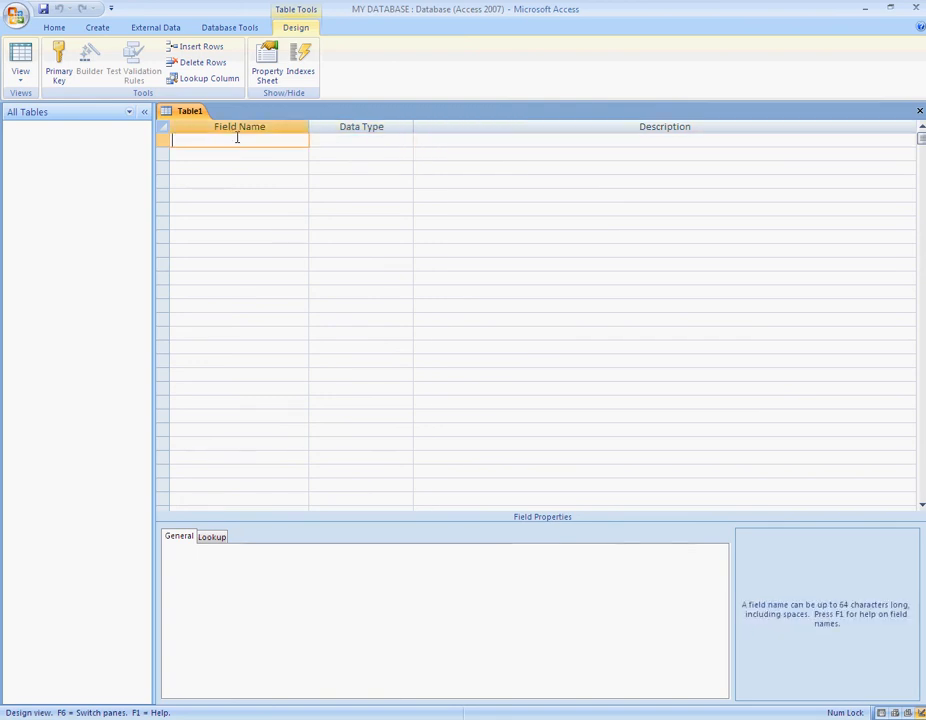
{"action": "left_click", "coordinate": [360, 140]}
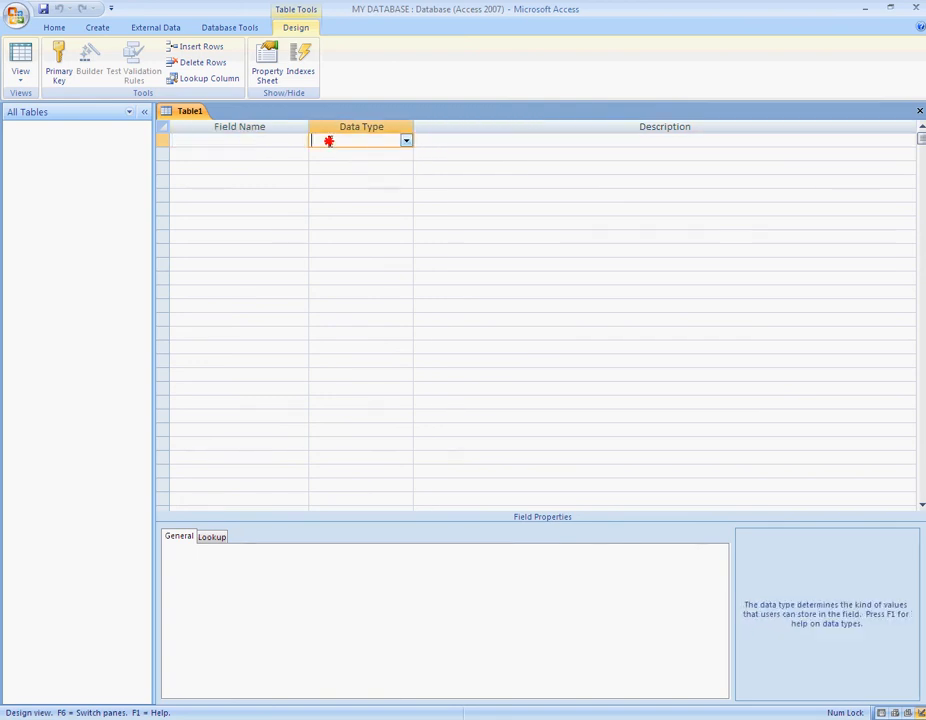
{"action": "left_click", "coordinate": [664, 140]}
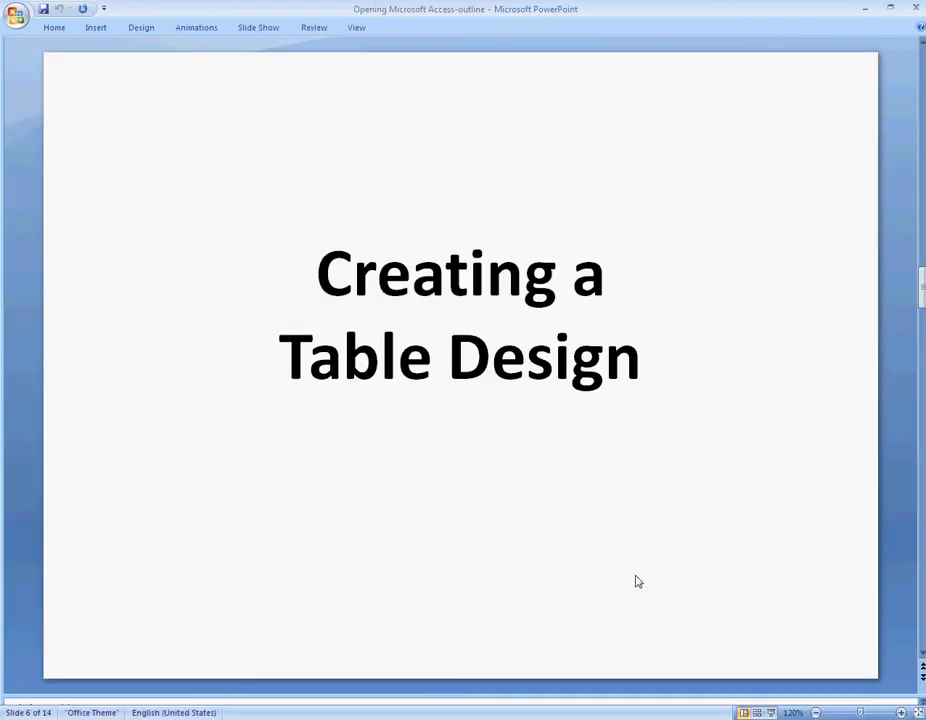
{"action": "key", "text": "Right"}
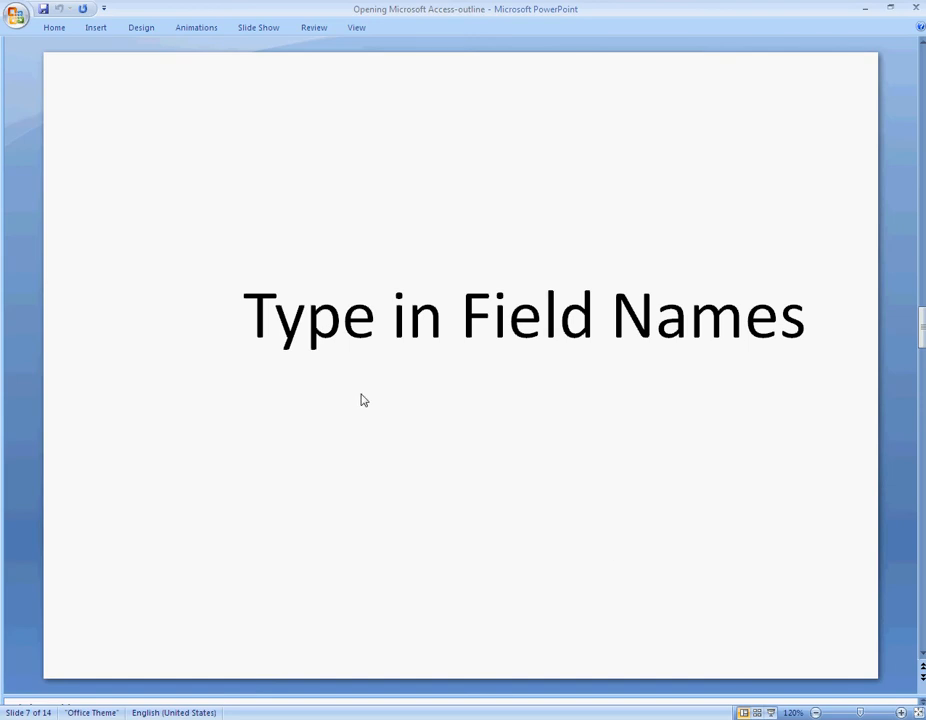
{"action": "mouse_move", "coordinate": [364, 400]}
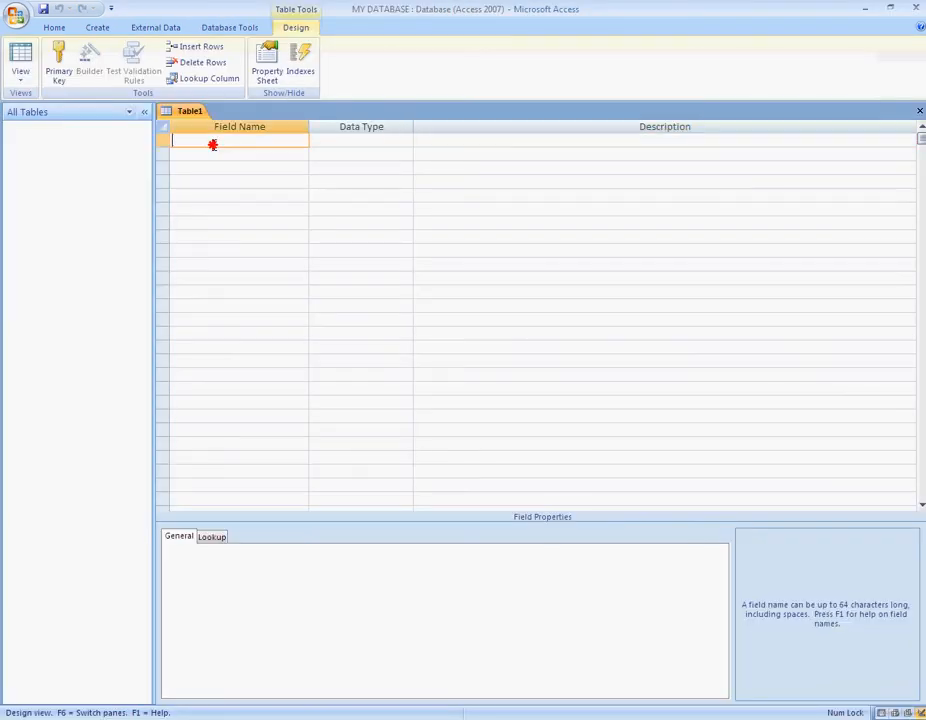
{"action": "mouse_move", "coordinate": [260, 136]}
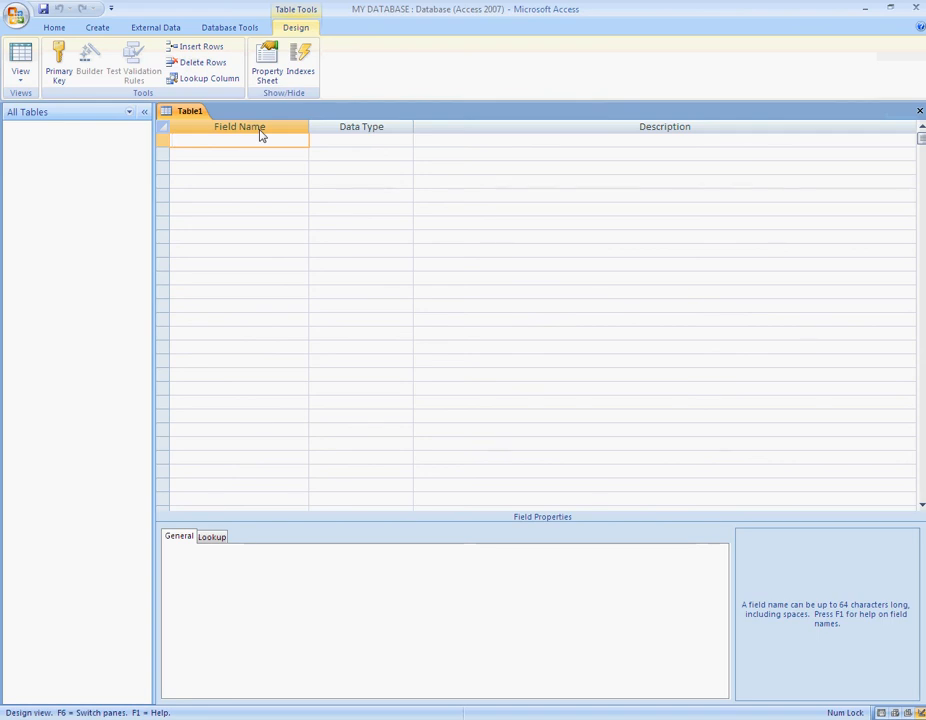
Step: Enter the field names ID, FirstName, Surname, Address and DOB on successive rows
{"action": "type", "text": "ID"}
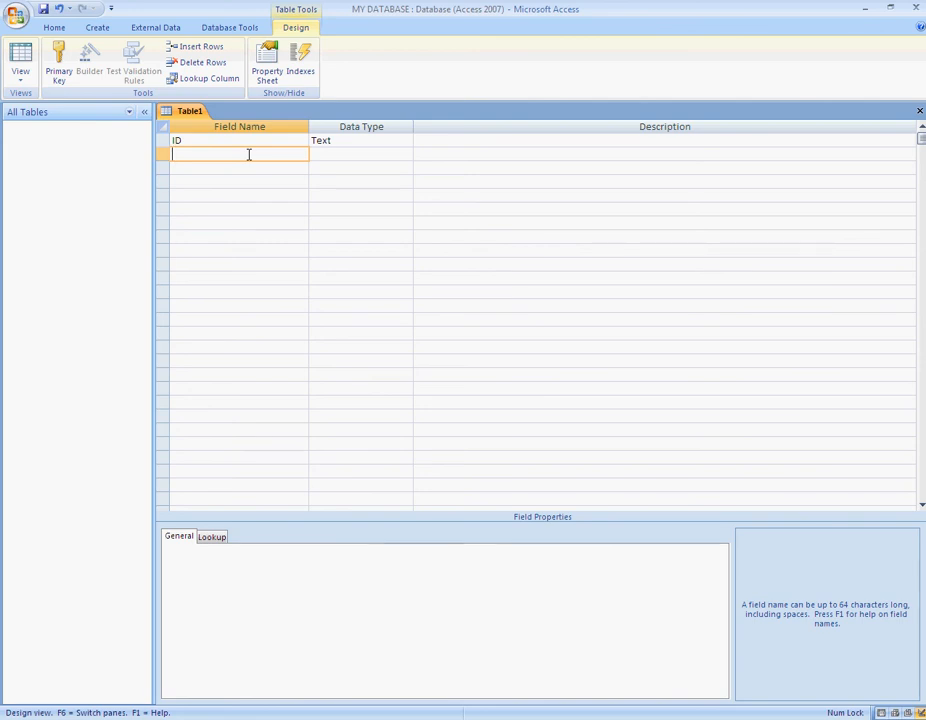
{"action": "type", "text": "FirstN"}
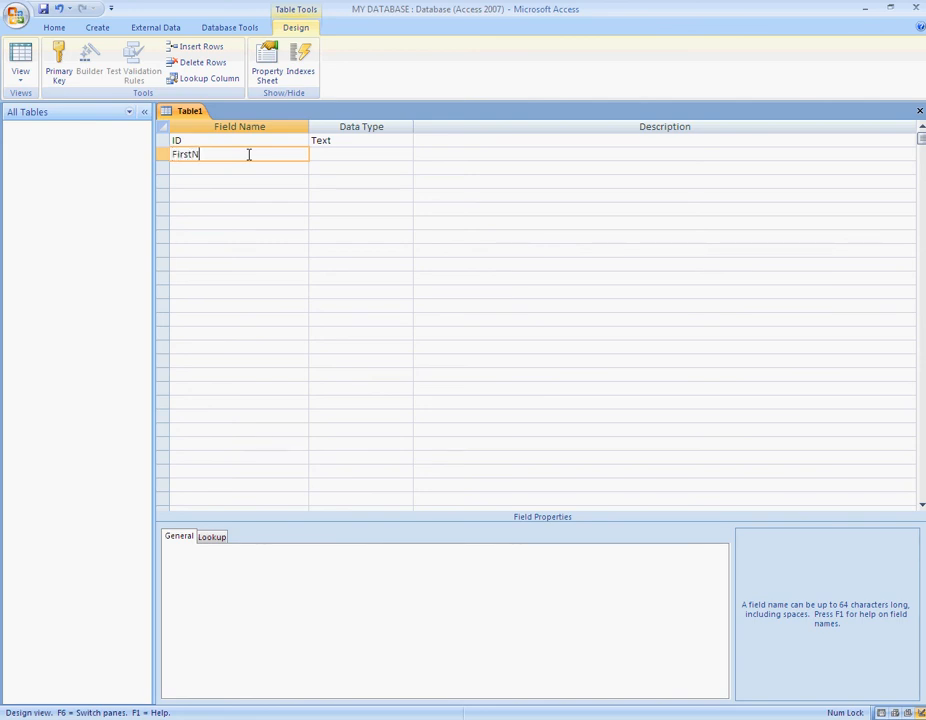
{"action": "type", "text": "ame"}
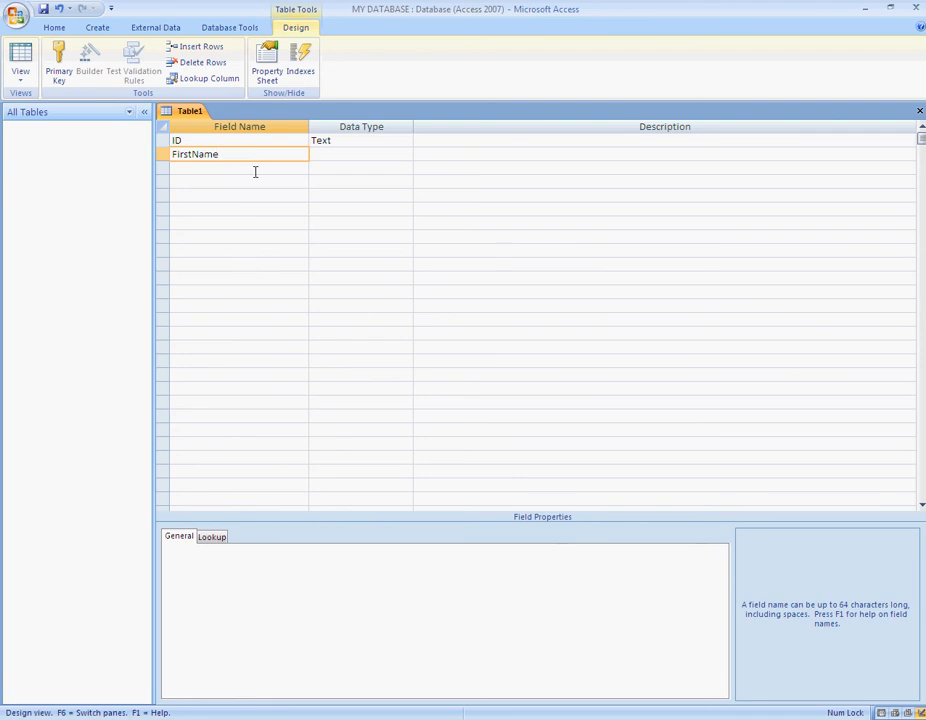
{"action": "type", "text": "Surname"}
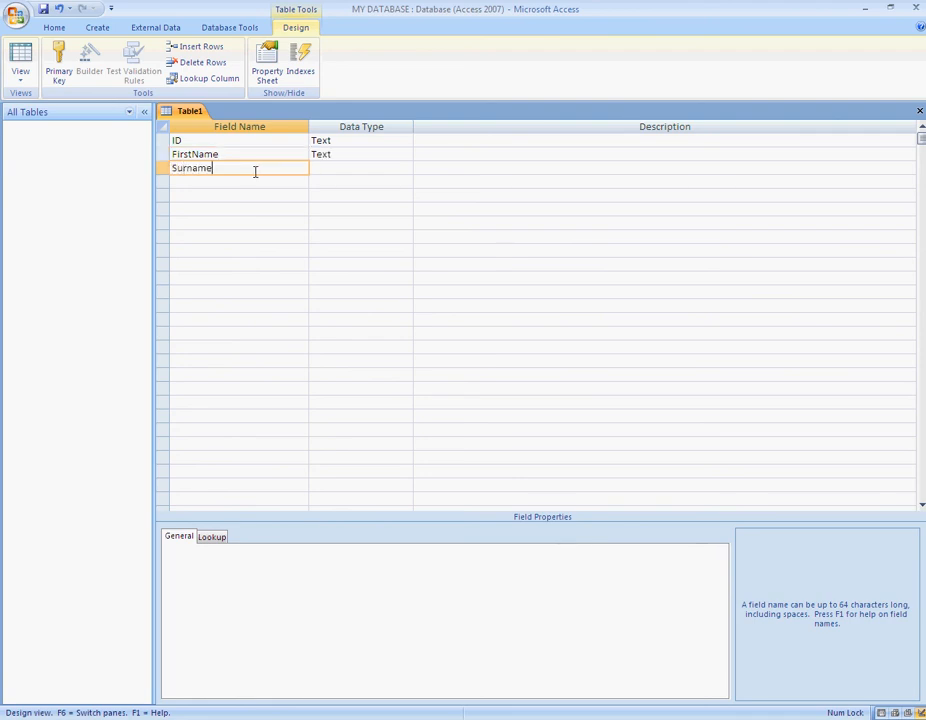
{"action": "type", "text": "Ad"}
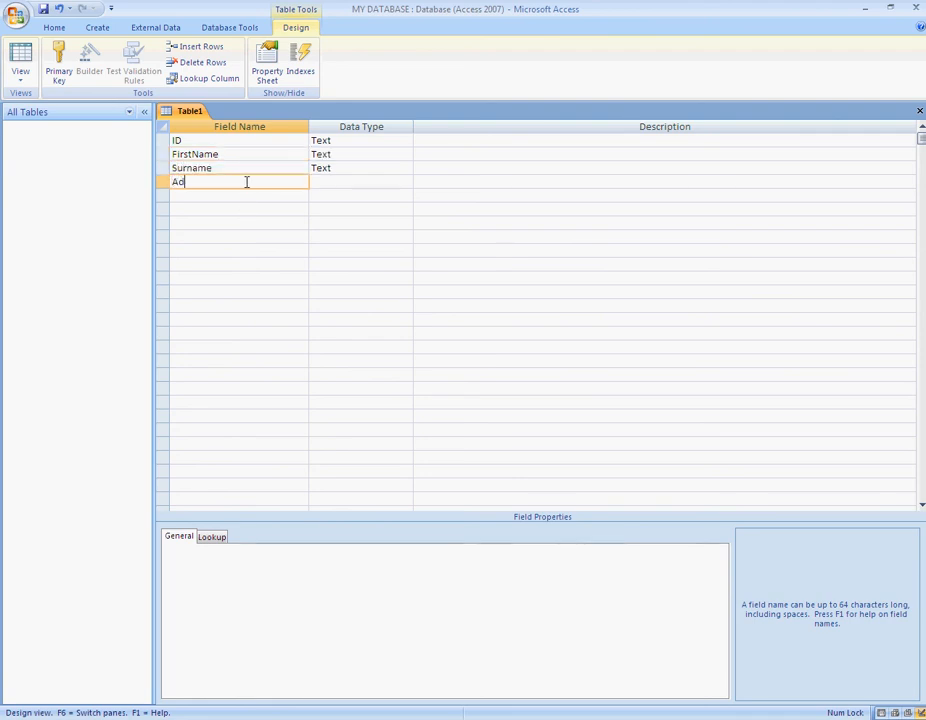
{"action": "key", "text": "Return"}
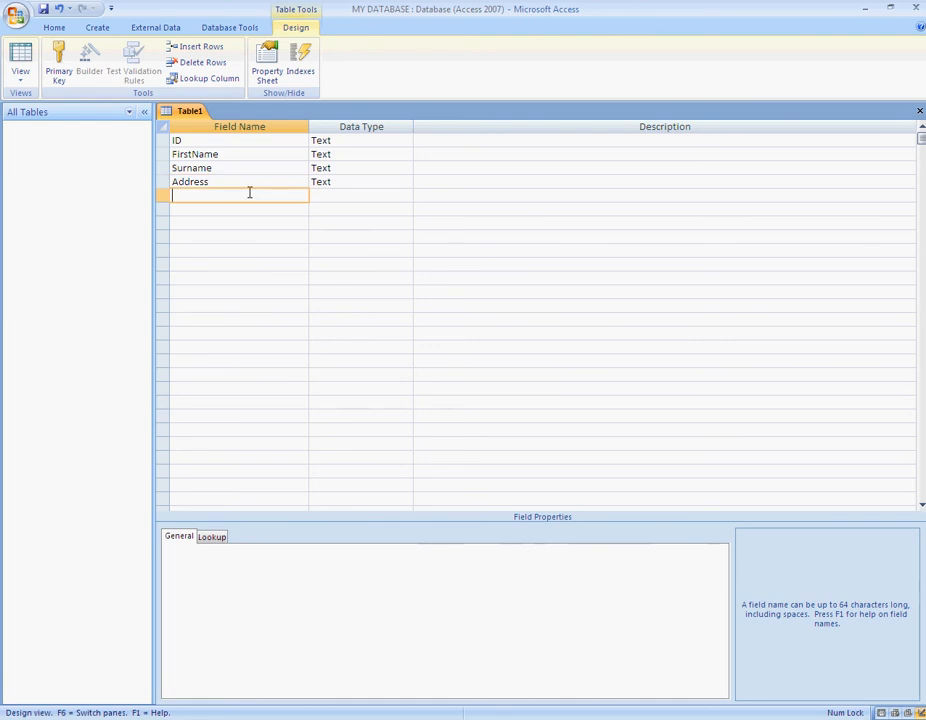
{"action": "type", "text": "DOB"}
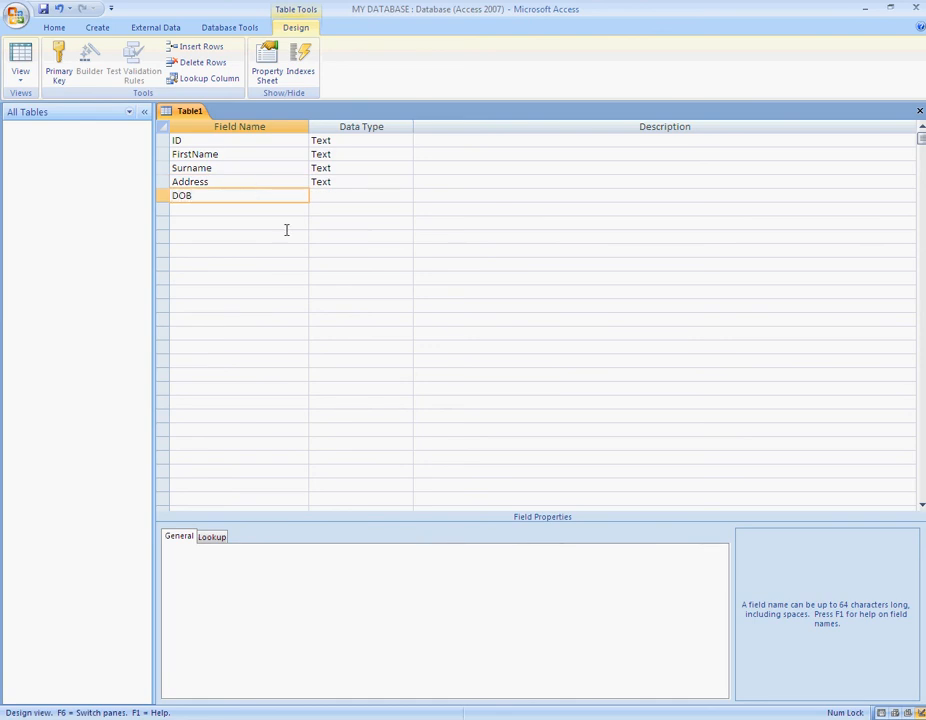
{"action": "left_click", "coordinate": [190, 180]}
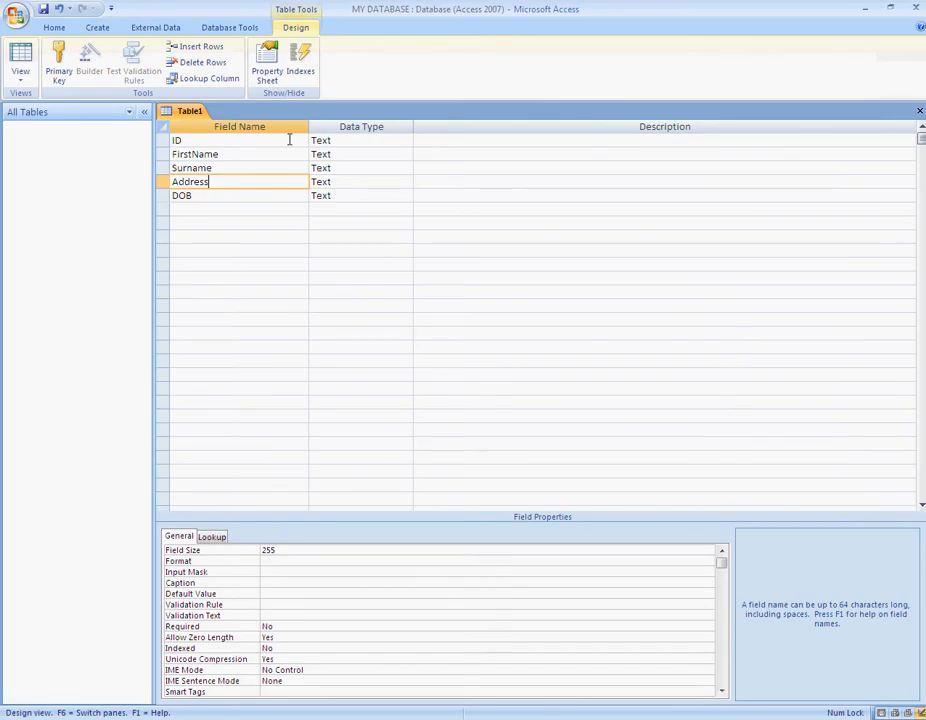
Step: Set ID to AutoNumber, Address to Memo and DOB to Date/Time, leaving FirstName and Surname as Text
{"action": "left_click", "coordinate": [360, 140]}
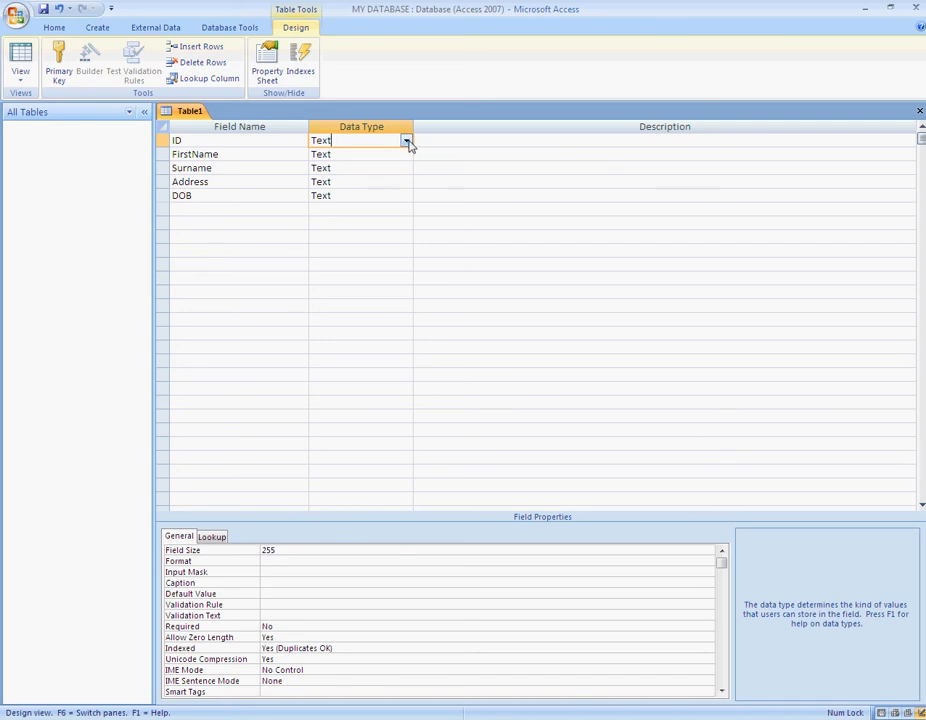
{"action": "left_click", "coordinate": [404, 140]}
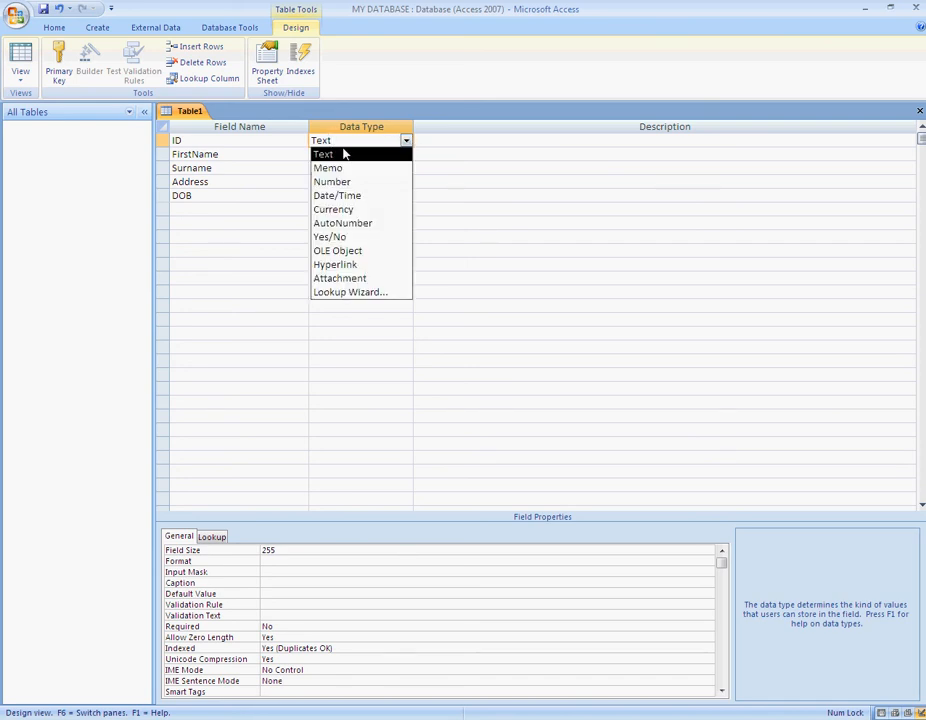
{"action": "mouse_move", "coordinate": [332, 210]}
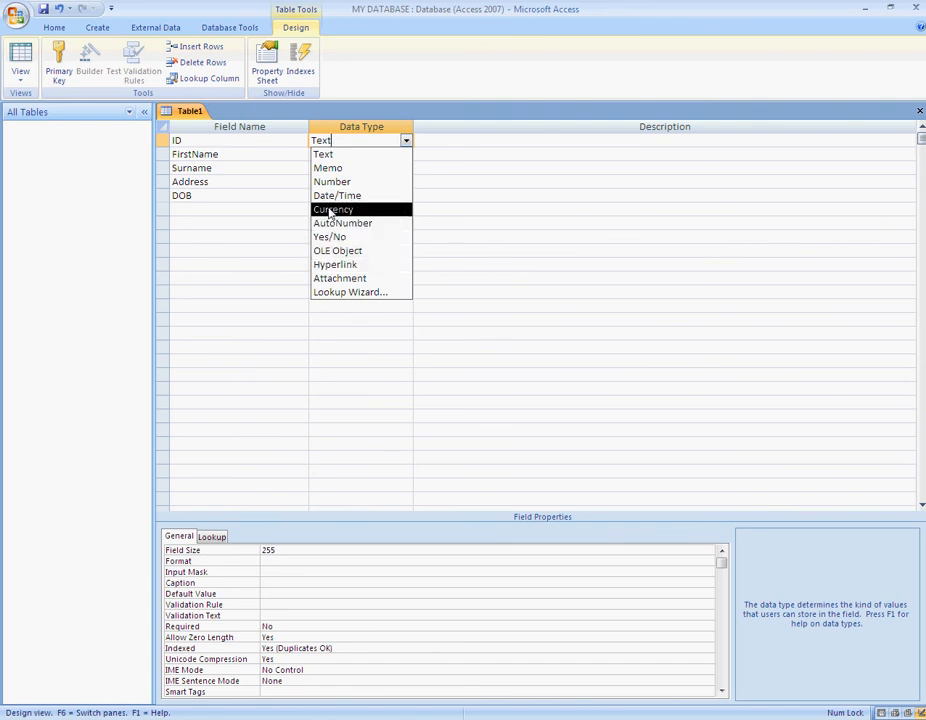
{"action": "left_click", "coordinate": [342, 224]}
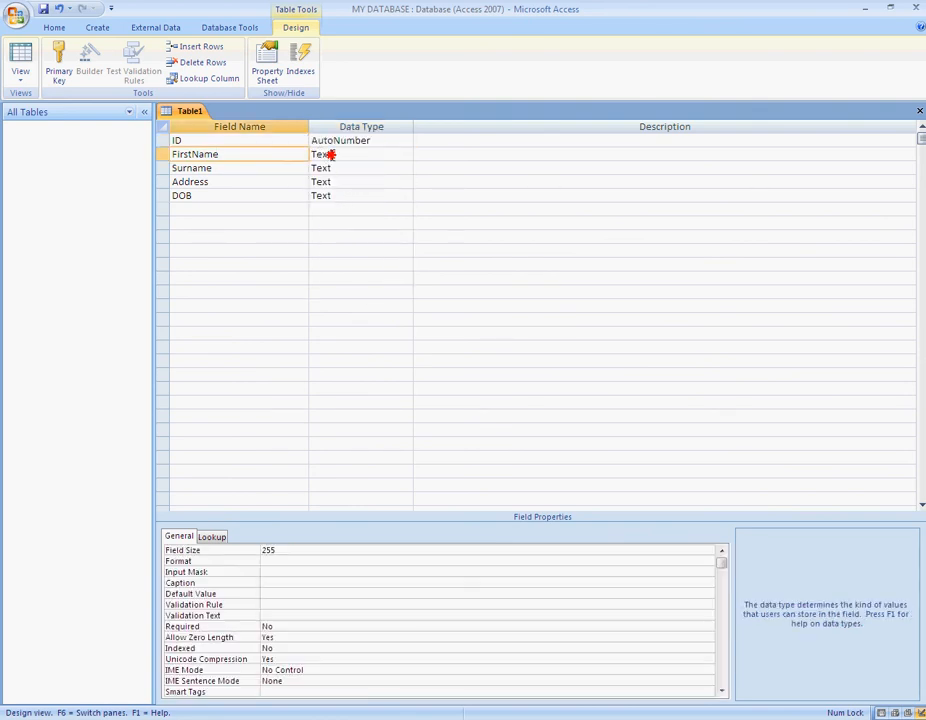
{"action": "left_click", "coordinate": [406, 180]}
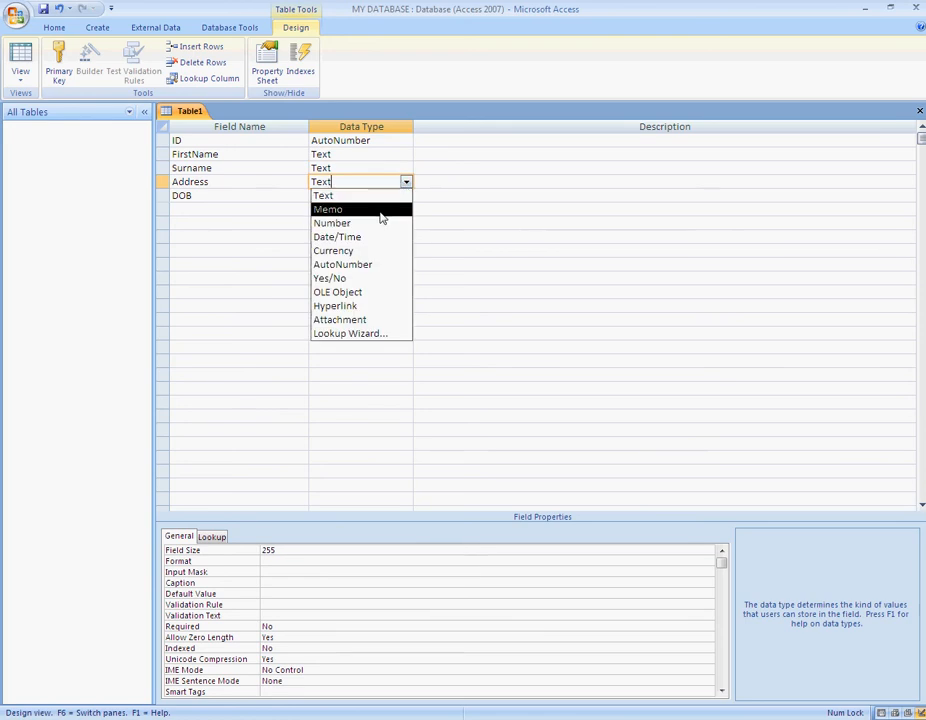
{"action": "left_click", "coordinate": [328, 210]}
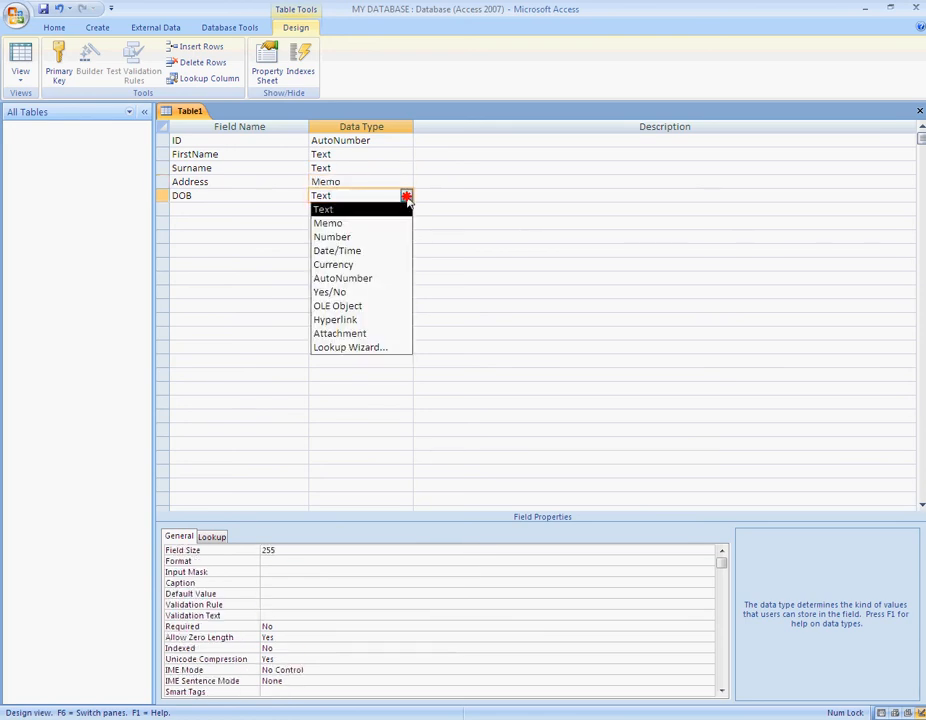
{"action": "left_click", "coordinate": [336, 250]}
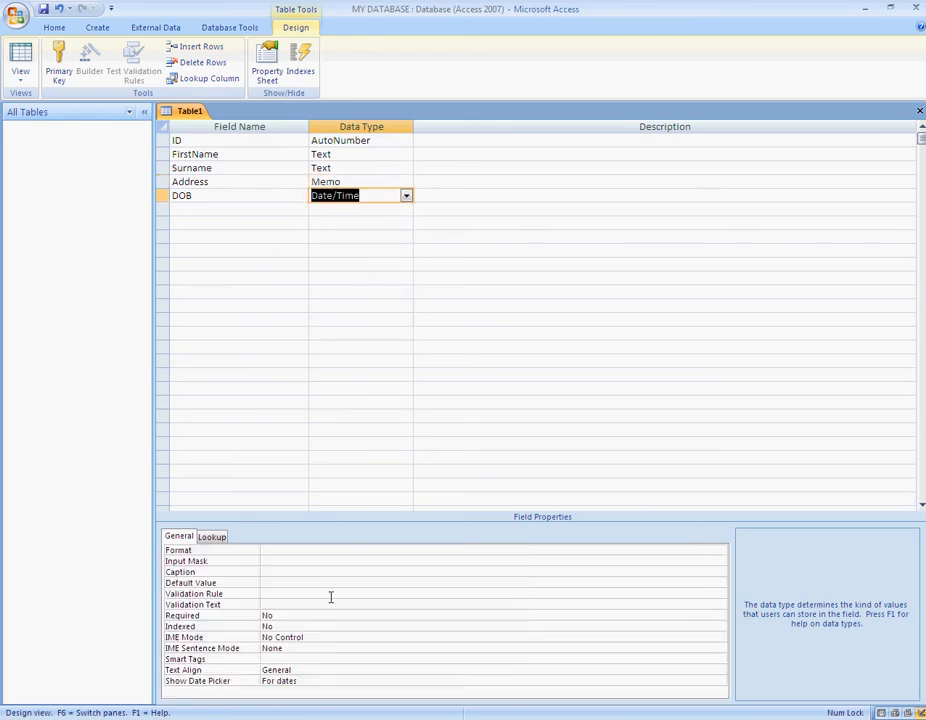
{"action": "left_click", "coordinate": [490, 550]}
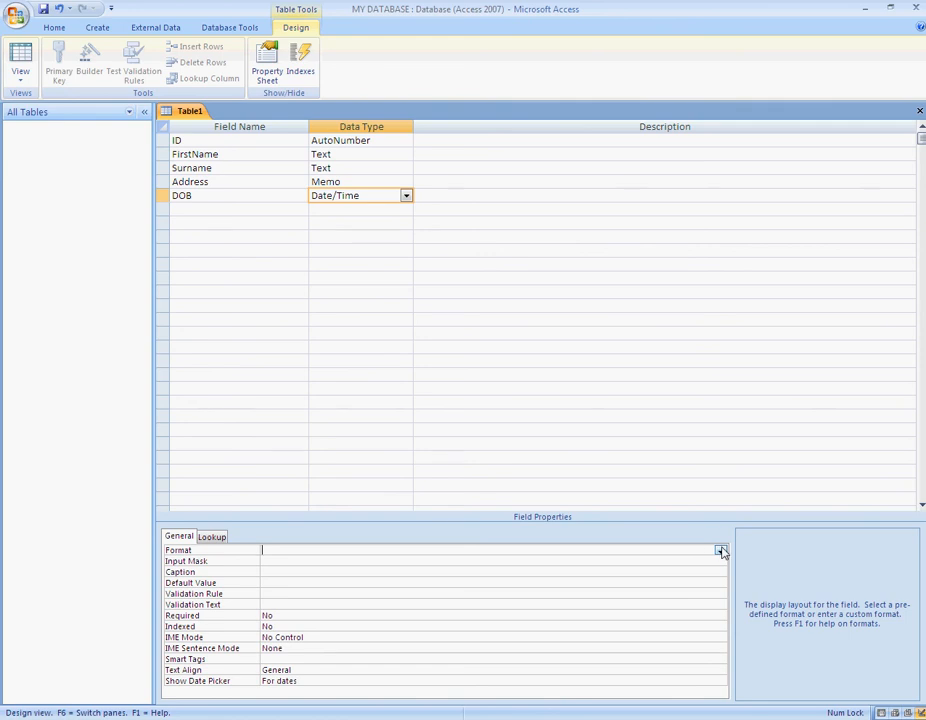
Step: Give DOB the Short Date format and the description 'short date: mm/dd/yyyy'
{"action": "left_click", "coordinate": [720, 550]}
{"action": "type", "text": "s"}
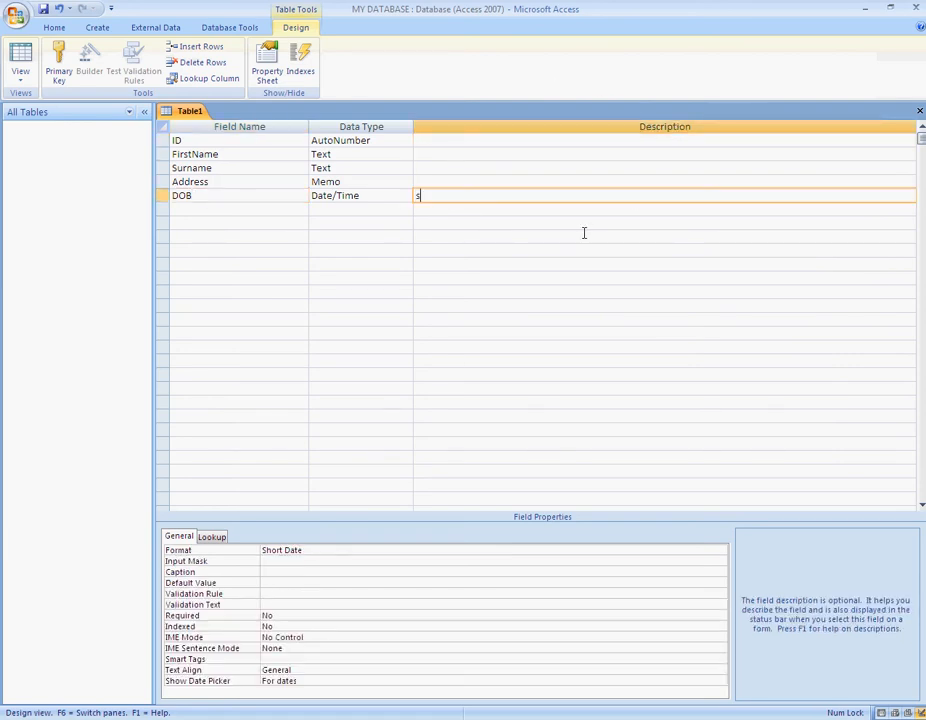
{"action": "type", "text": "hort date"}
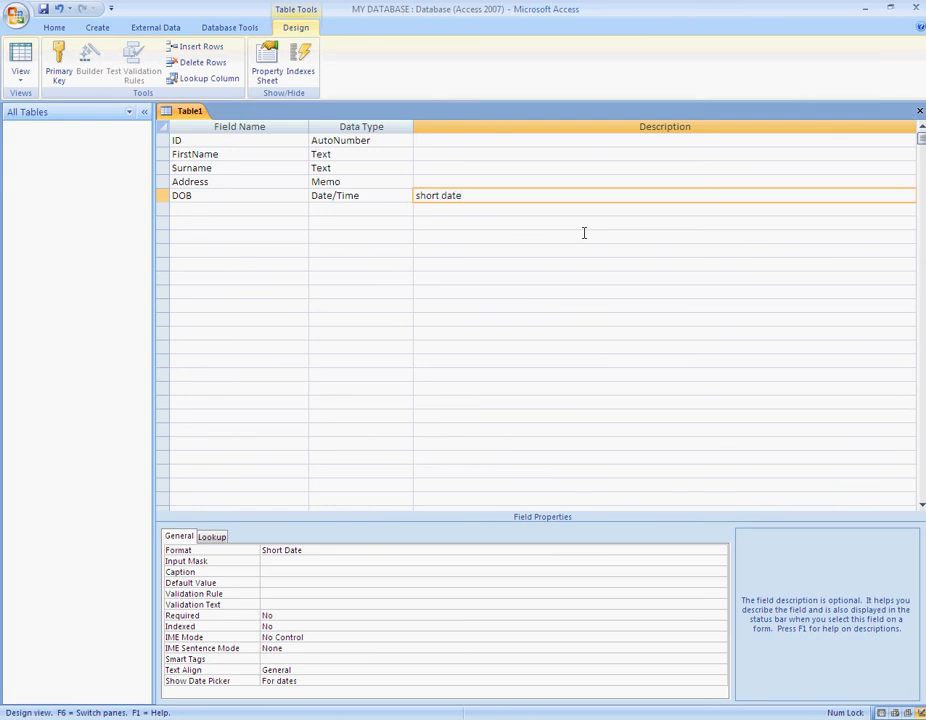
{"action": "type", "text": ": mm/"}
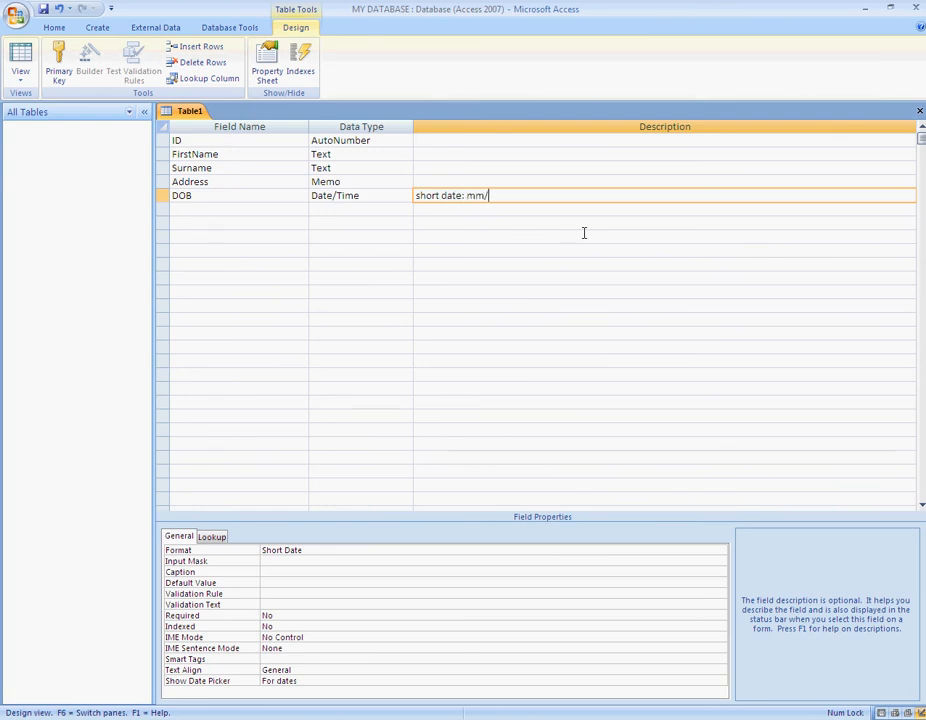
{"action": "type", "text": "dd/yyyy"}
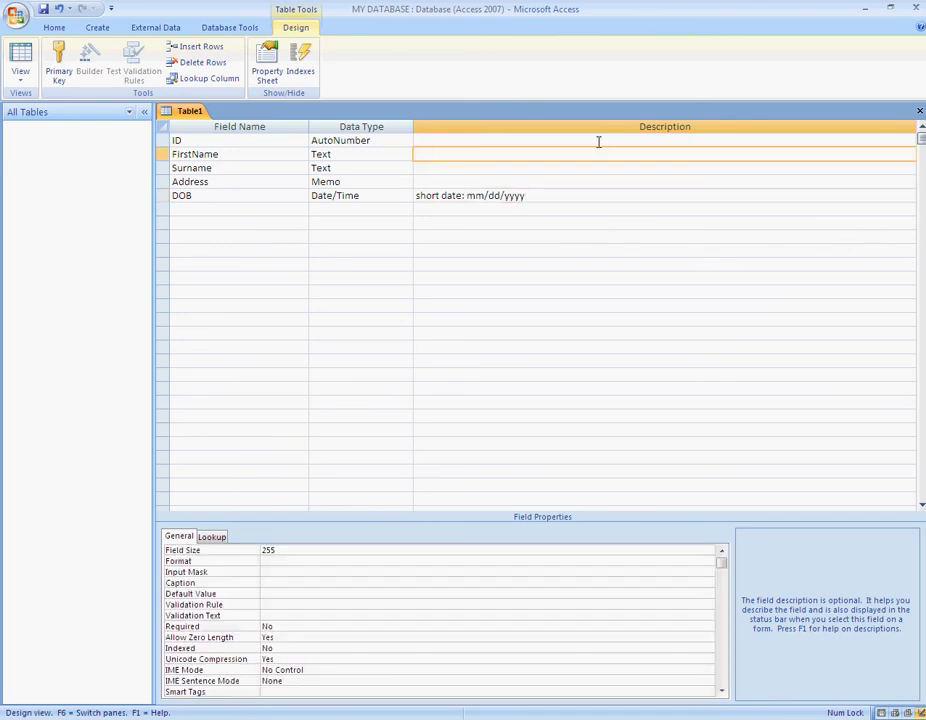
{"action": "left_click", "coordinate": [176, 140]}
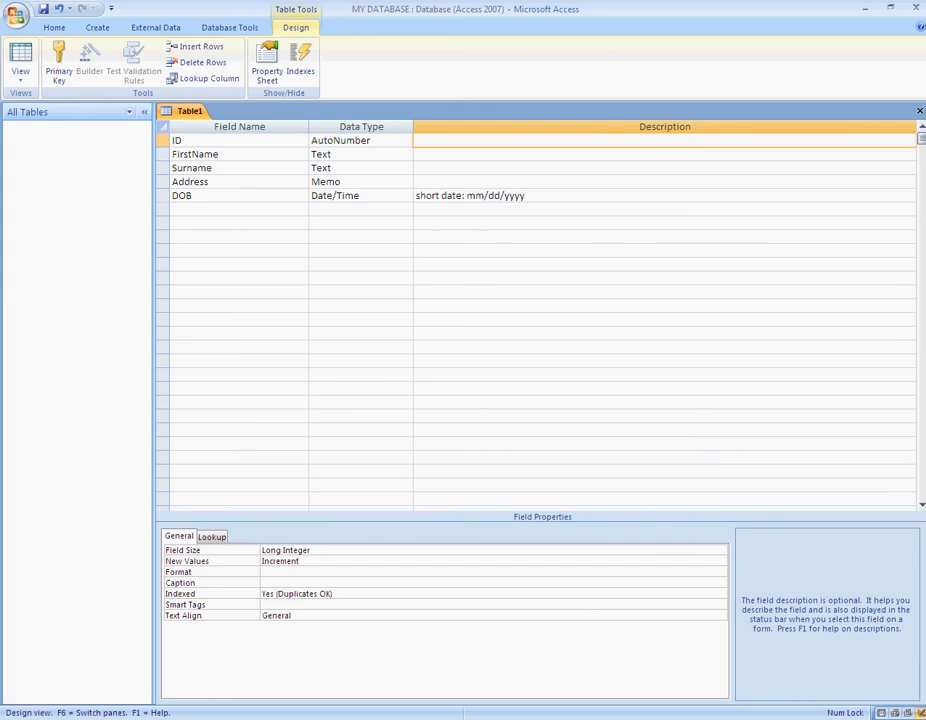
Step: Enter 'Primary Key' as the ID field's description and select the ID row
{"action": "left_click", "coordinate": [360, 220]}
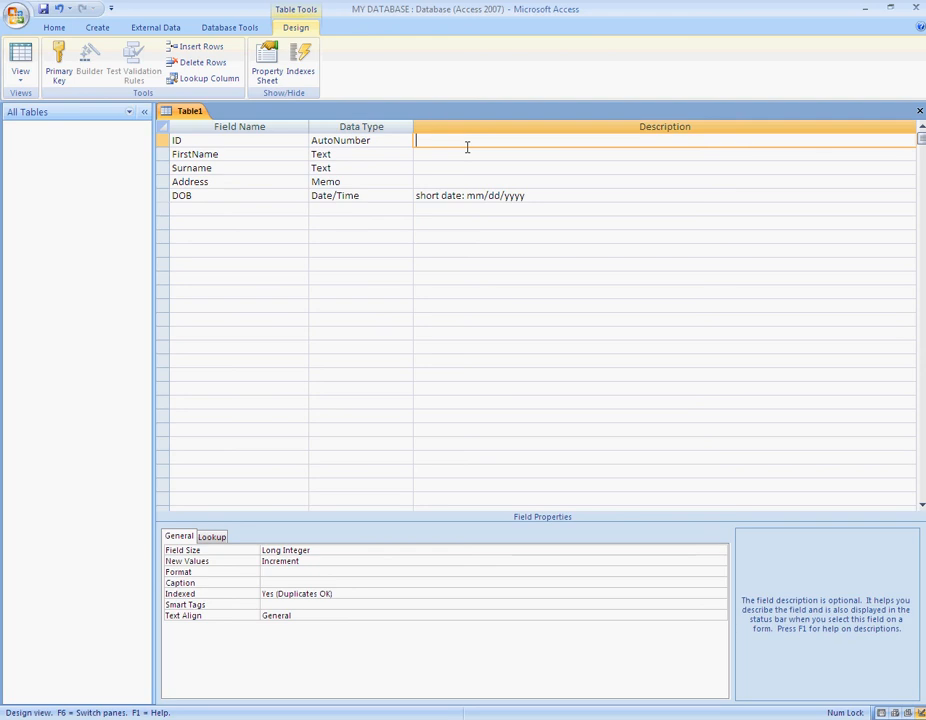
{"action": "mouse_move", "coordinate": [628, 276]}
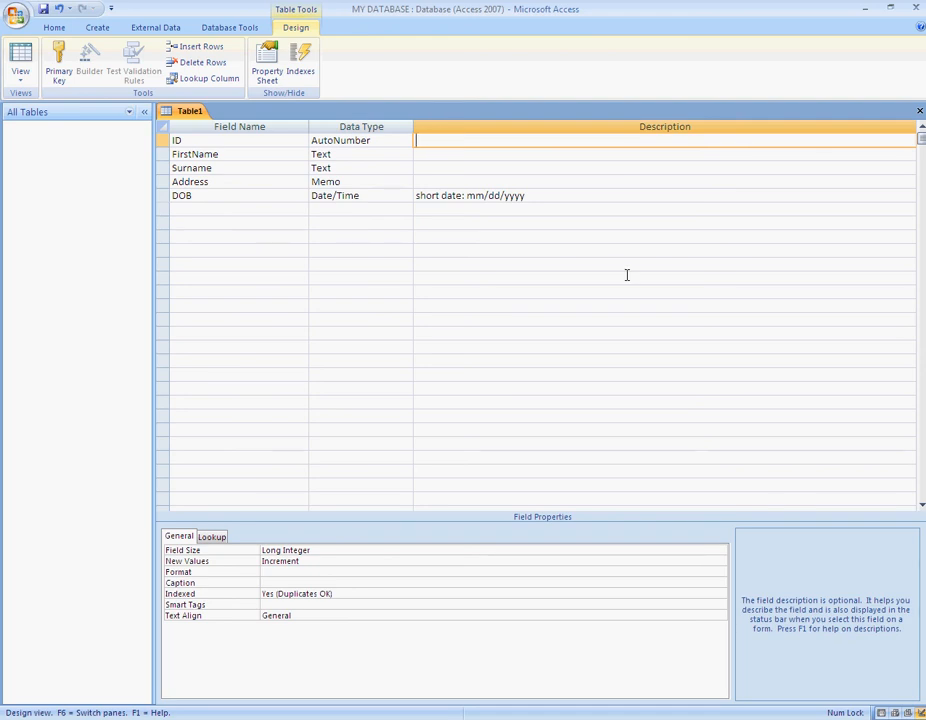
{"action": "type", "text": "Pr"}
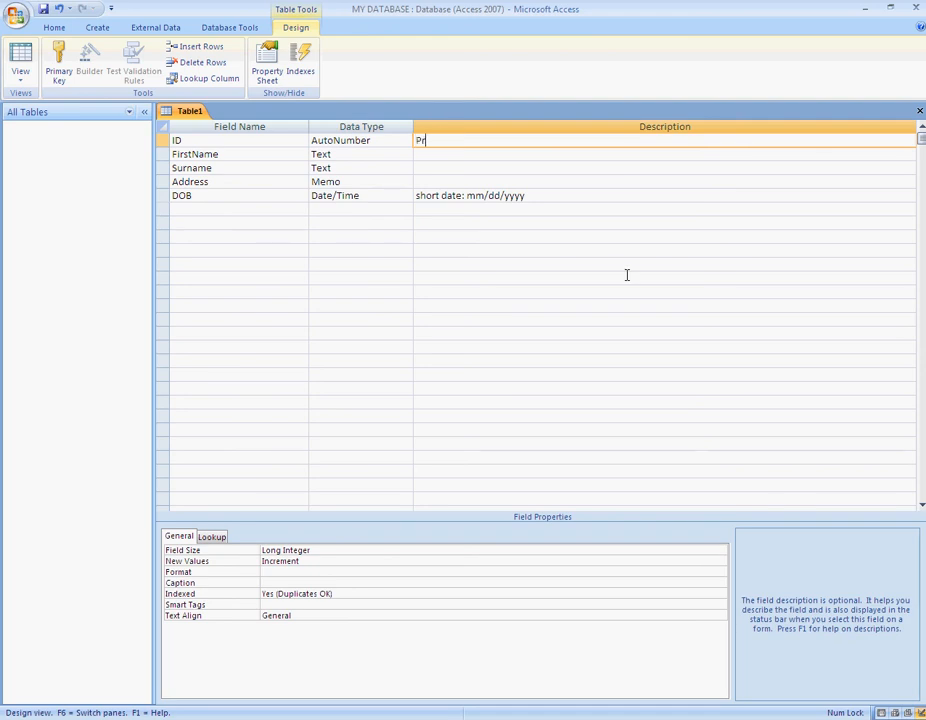
{"action": "type", "text": "imary K"}
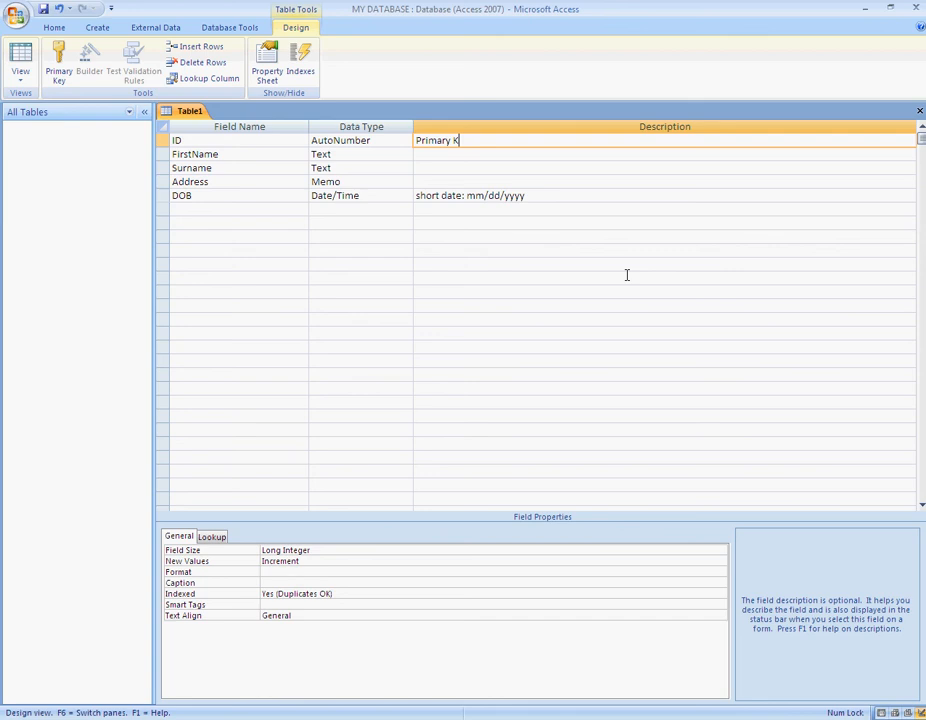
{"action": "left_click", "coordinate": [190, 180]}
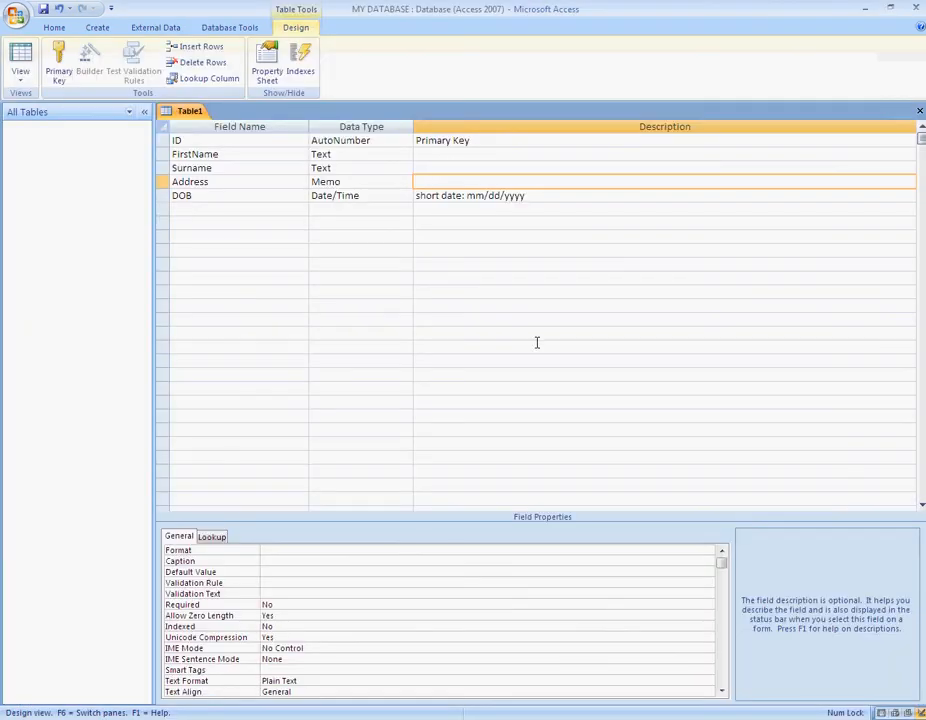
{"action": "left_click", "coordinate": [176, 140]}
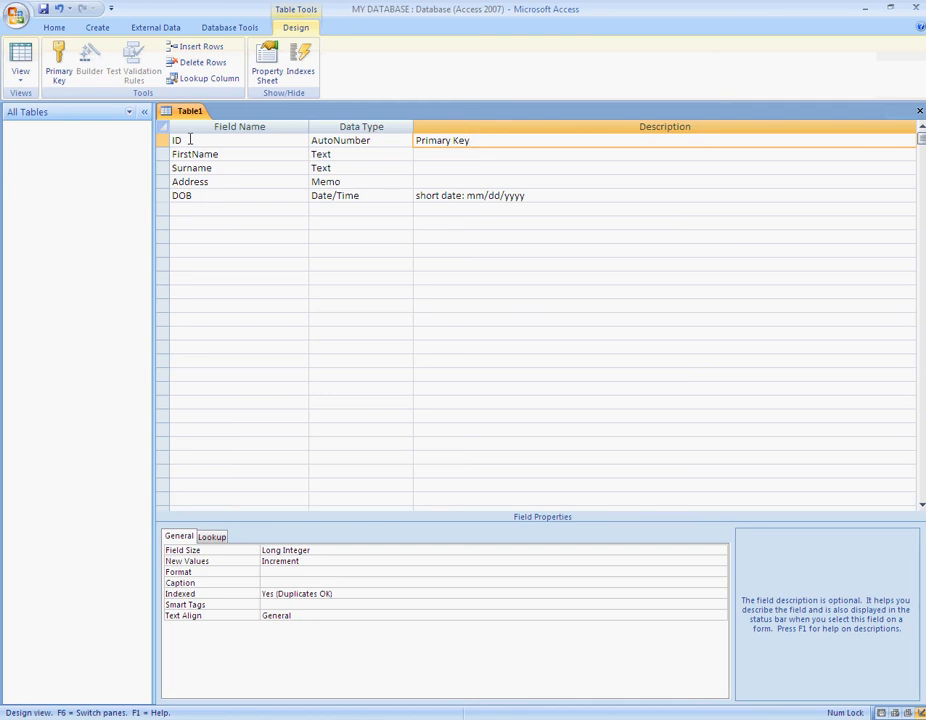
Step: Make ID the primary key from the row's context menu
{"action": "right_click", "coordinate": [176, 140]}
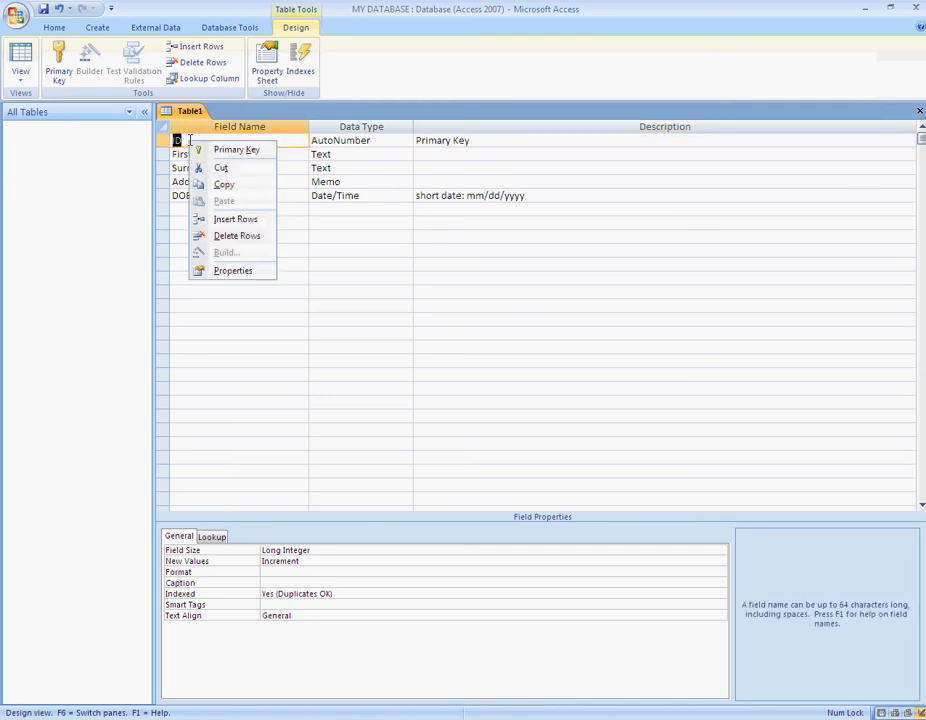
{"action": "mouse_move", "coordinate": [236, 148]}
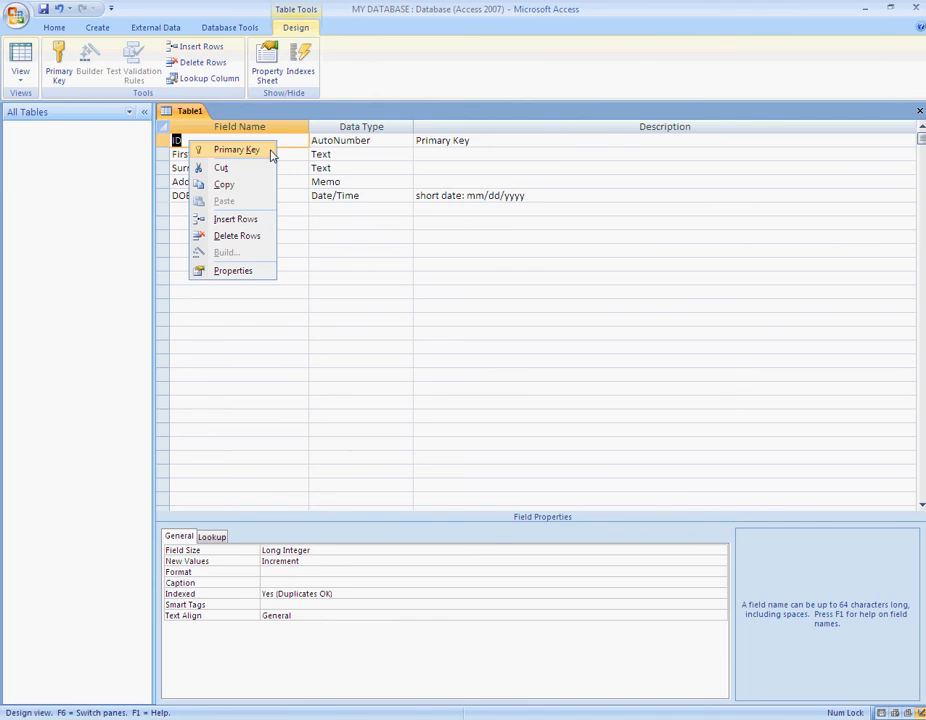
{"action": "left_click", "coordinate": [236, 148]}
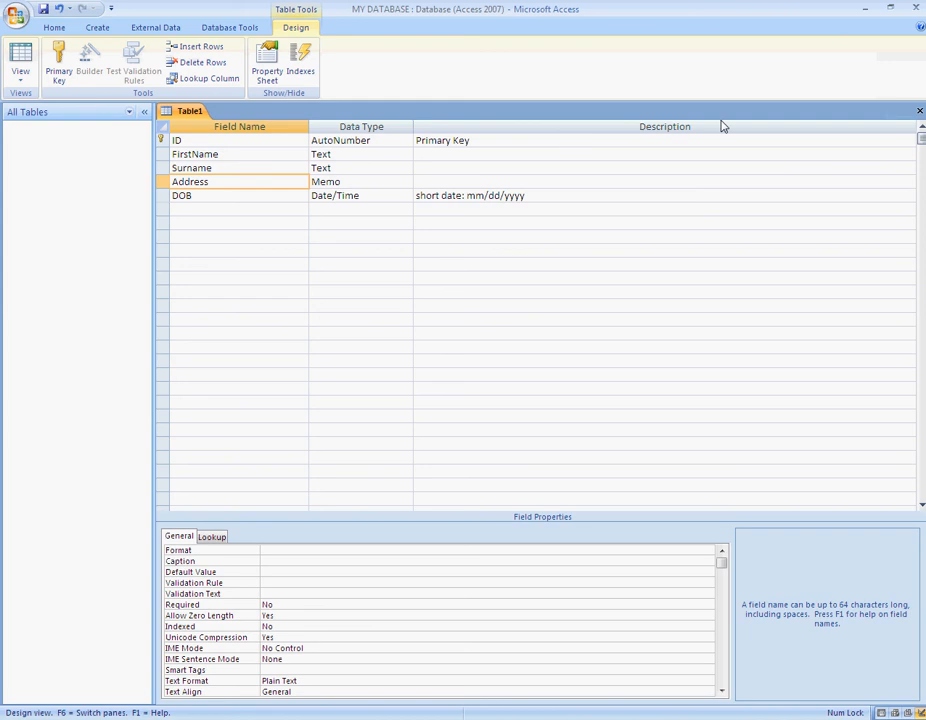
{"action": "mouse_move", "coordinate": [918, 112]}
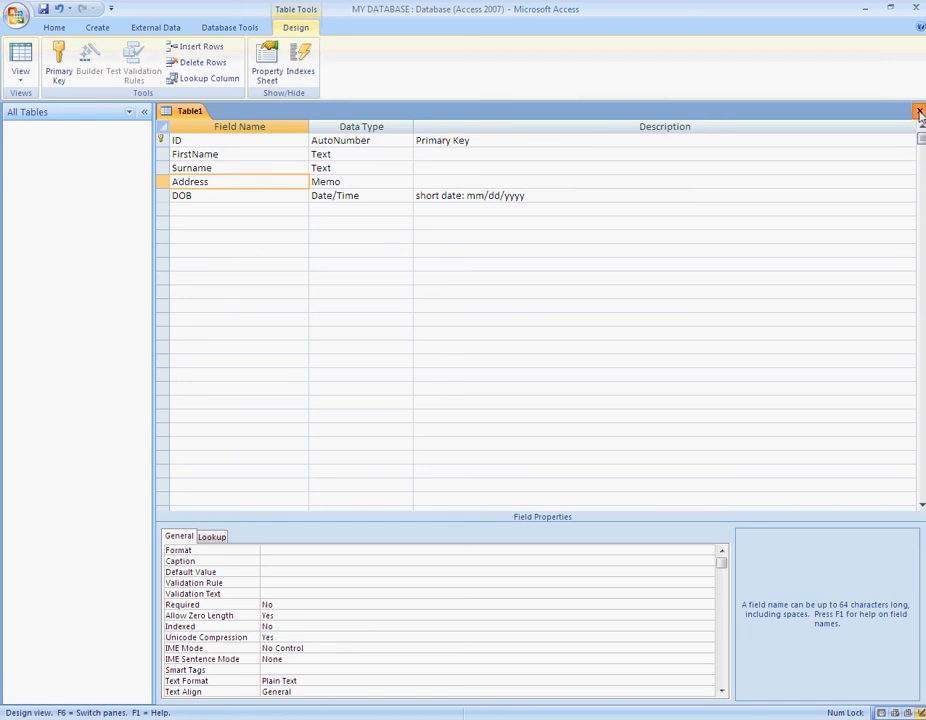
Step: Close the design, agree to save, and name the table FIRST TABLE
{"action": "left_click", "coordinate": [918, 112]}
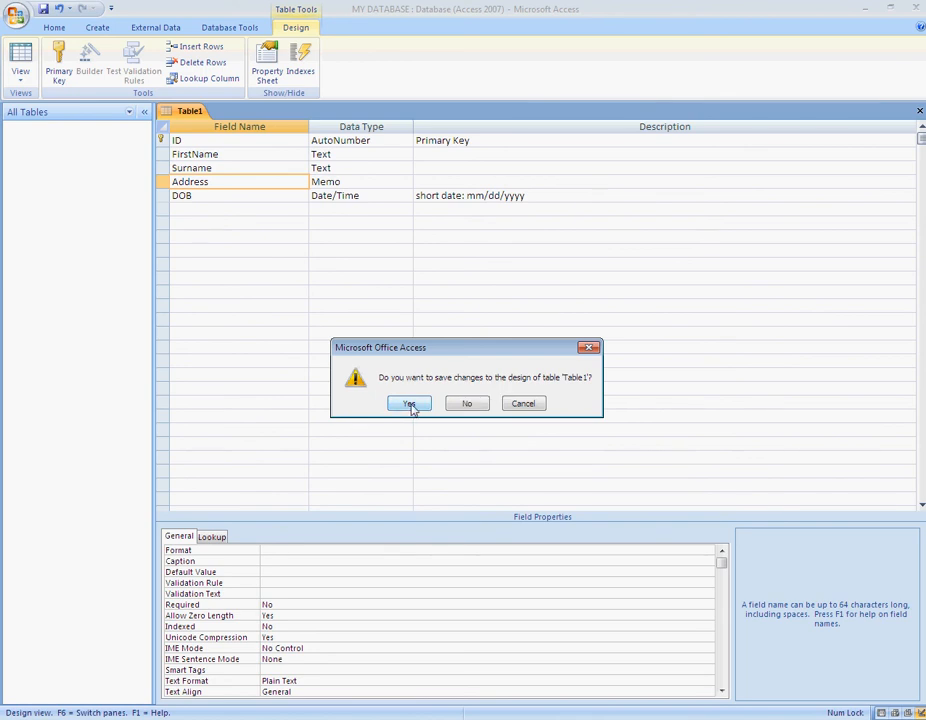
{"action": "left_click", "coordinate": [408, 404]}
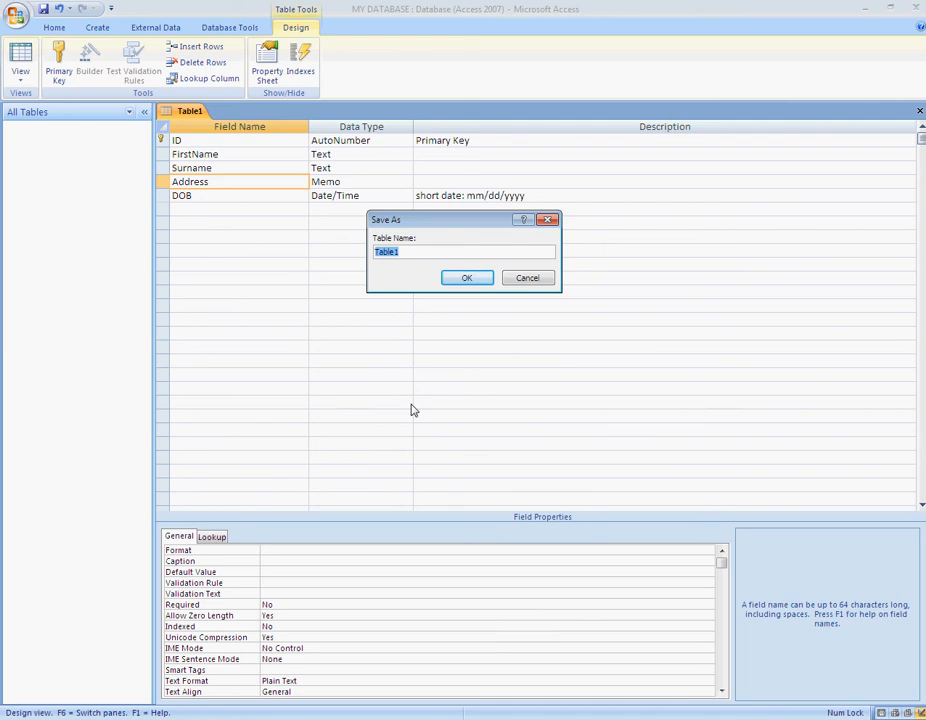
{"action": "type", "text": "FIRST"}
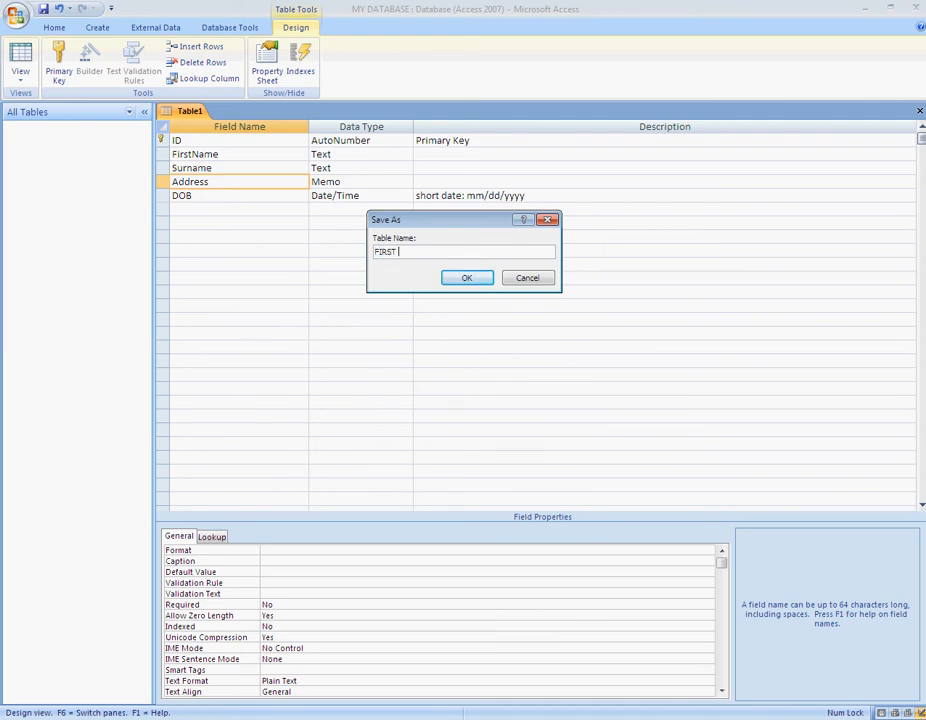
{"action": "type", "text": "TABLE"}
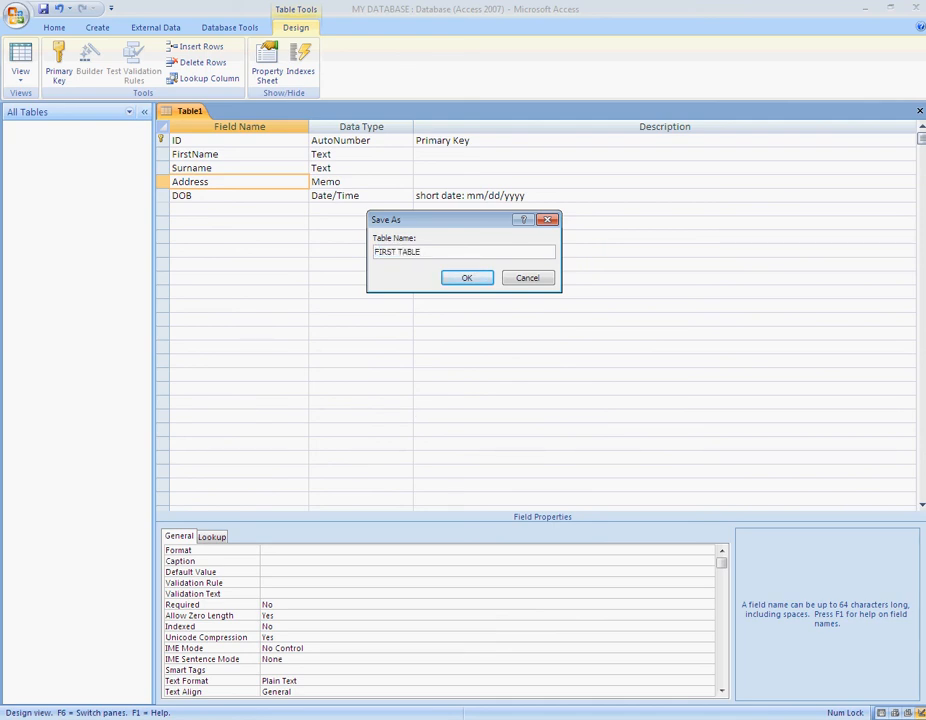